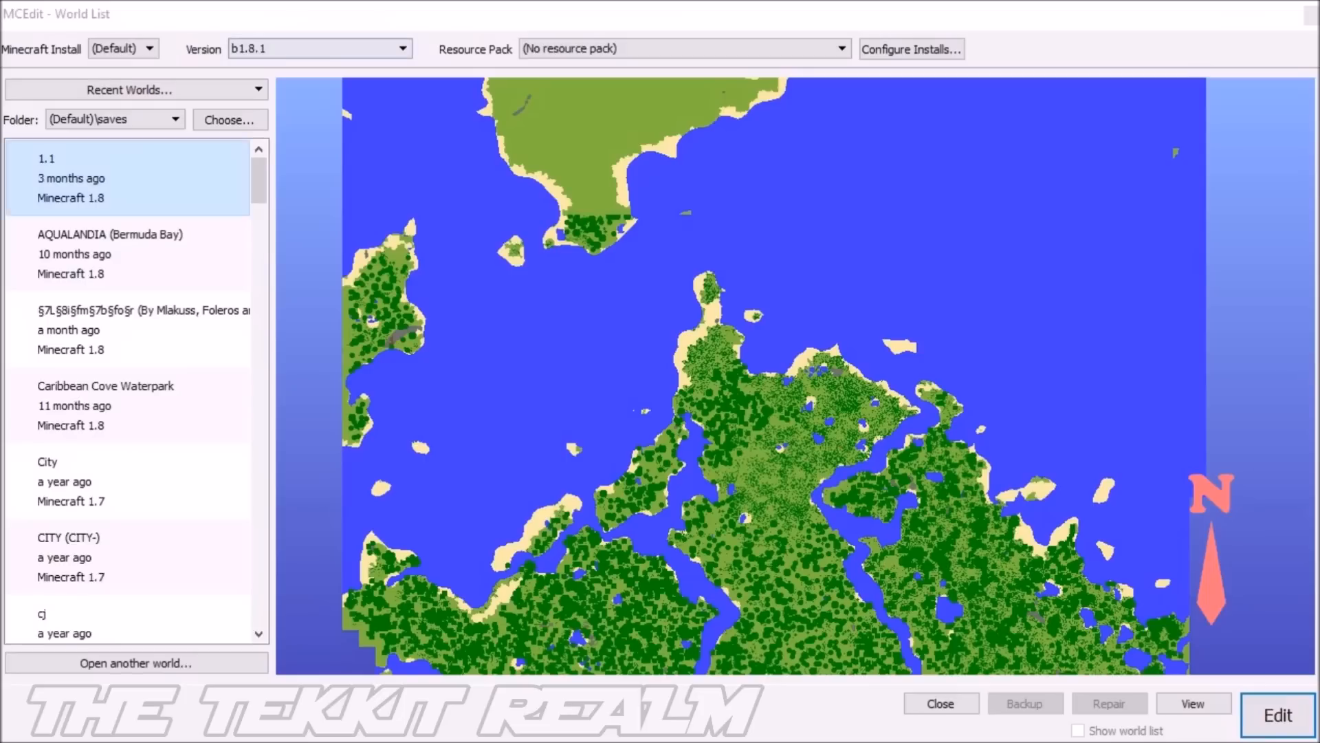
- Choose the Flyplass world in the saved-worlds list so its airport map preview shows
scroll(down, 3)
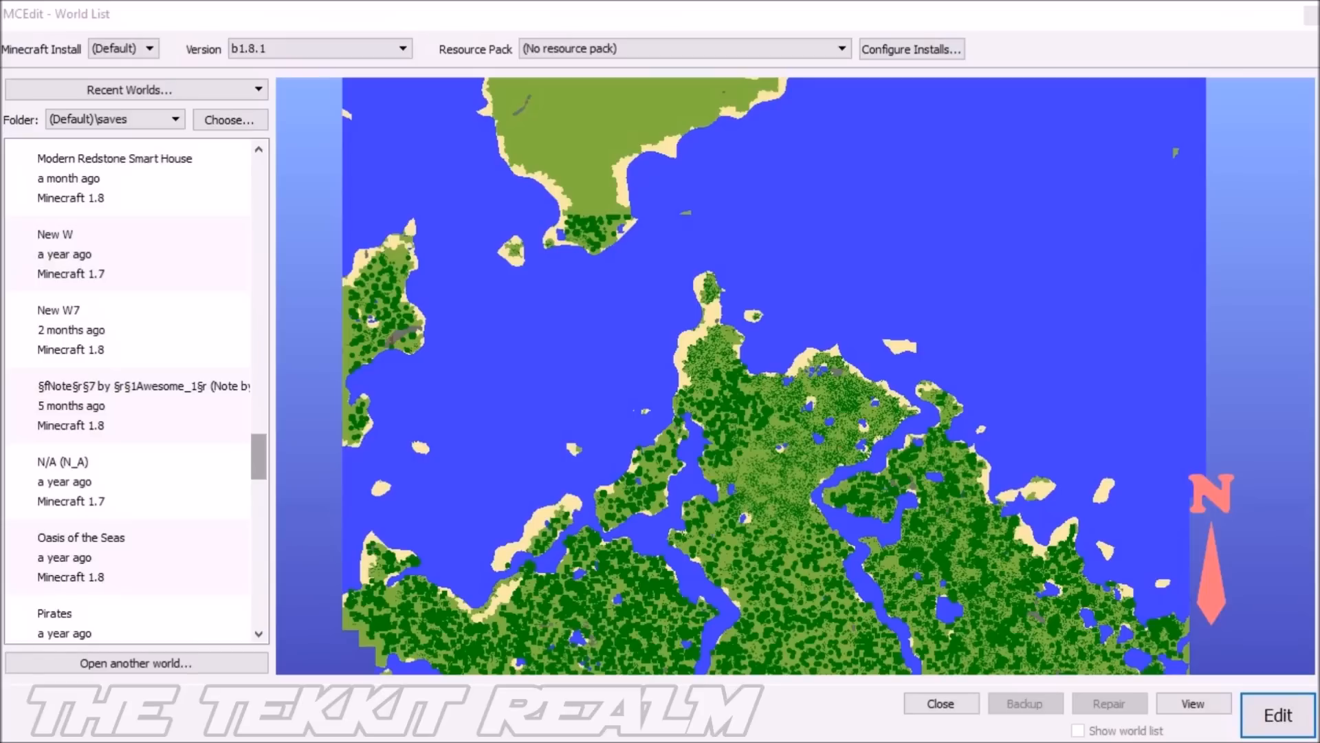
scroll(down, 3)
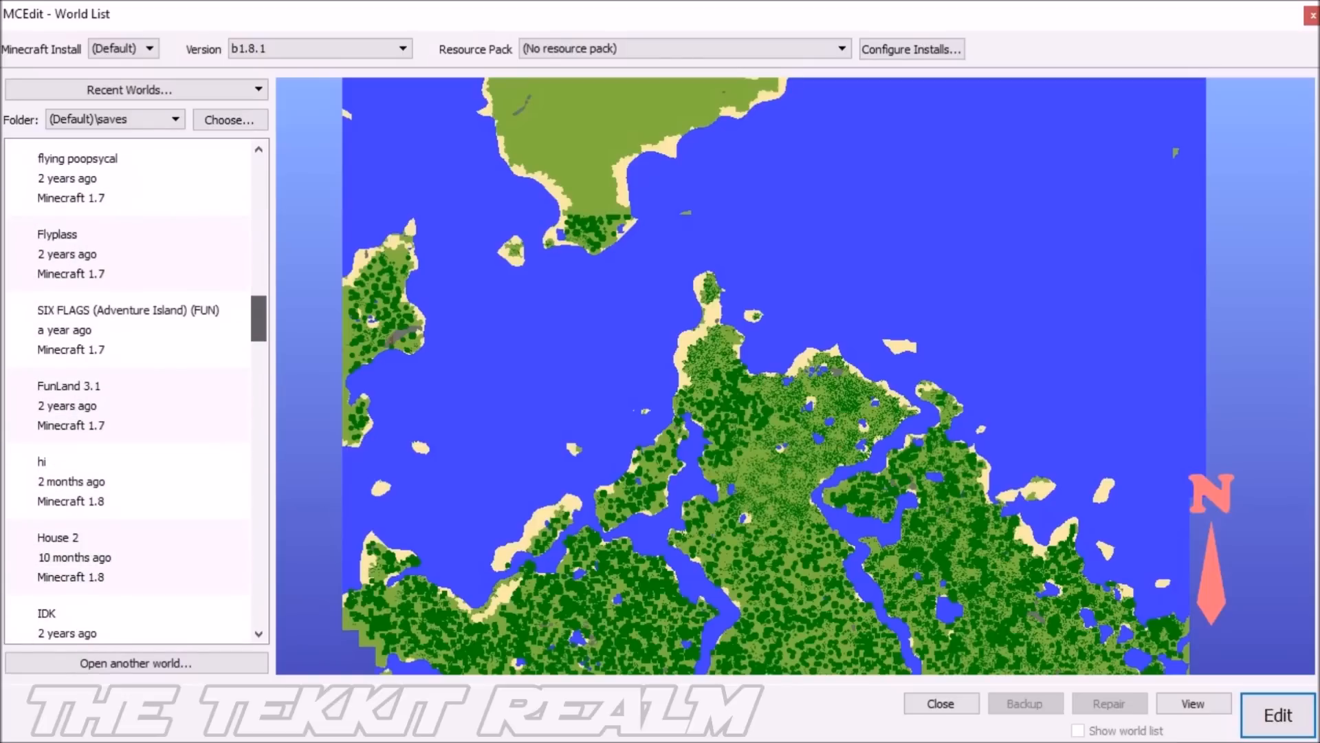
click(70, 482)
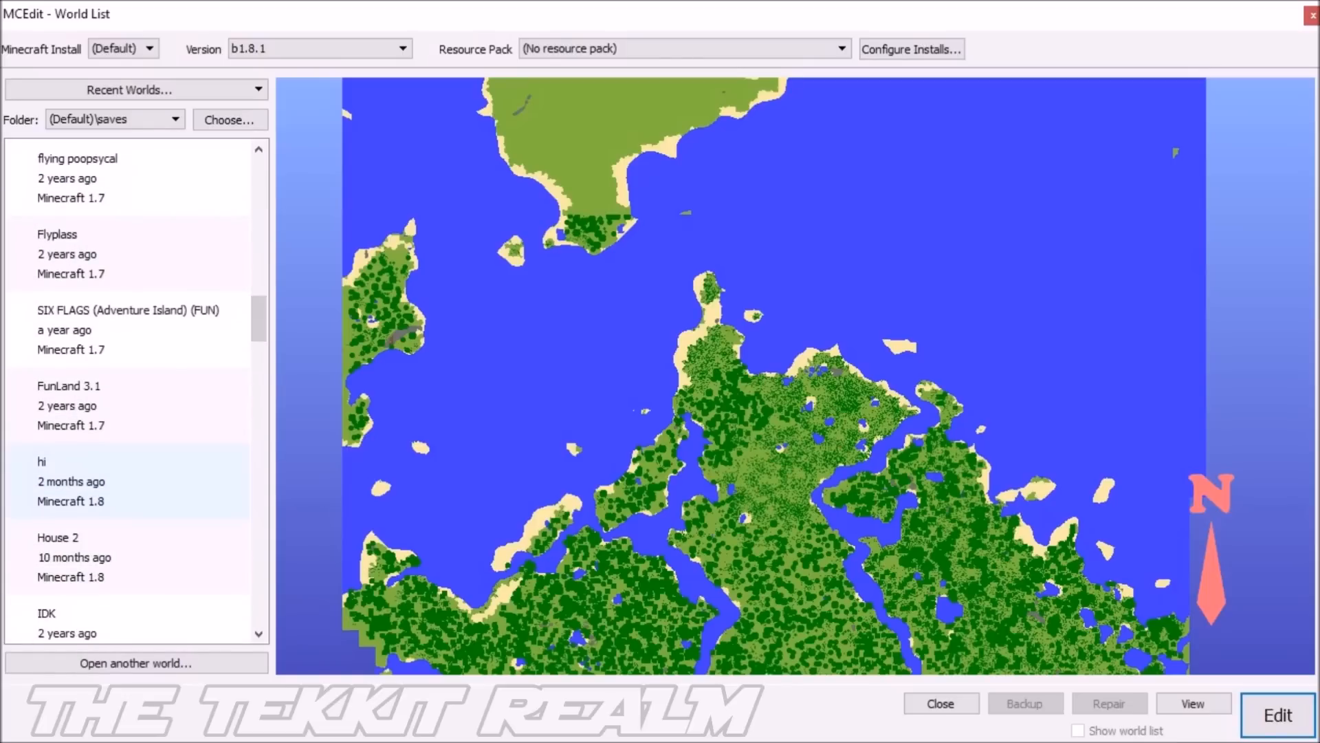
scroll(down, 3)
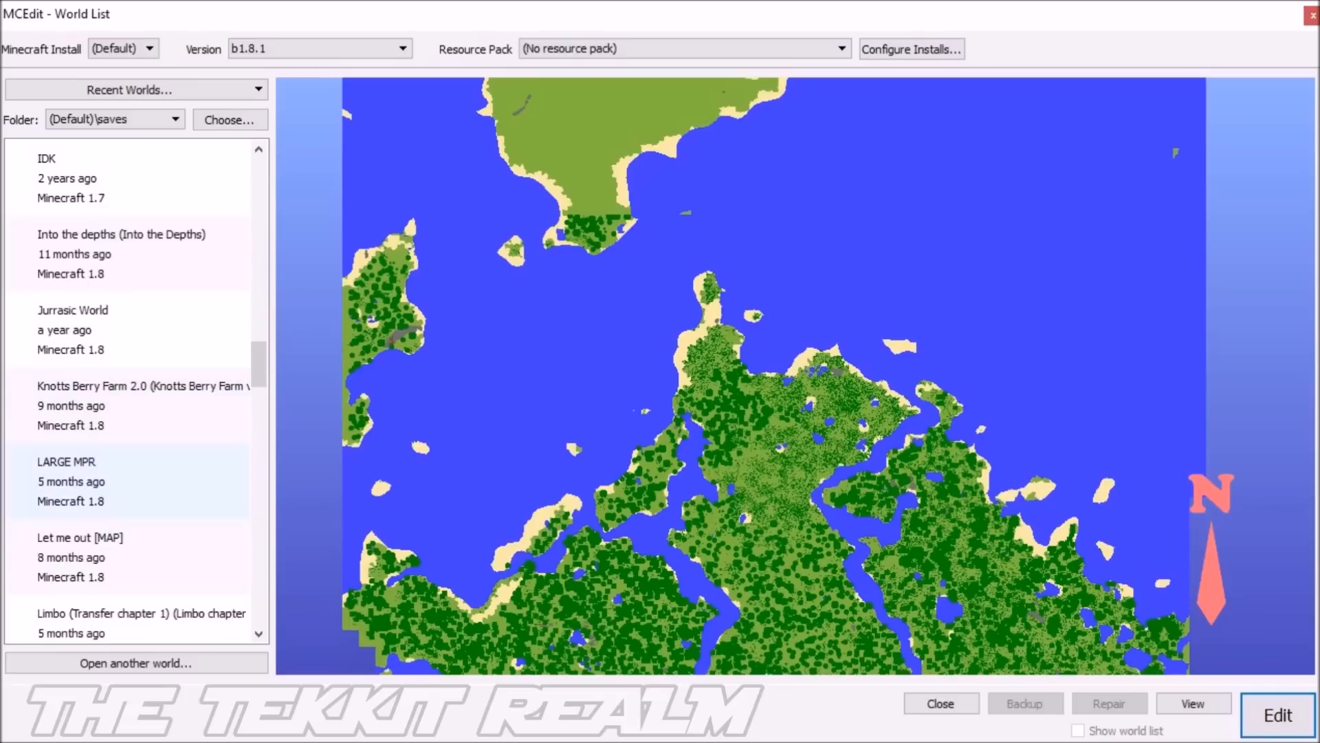
scroll(down, 3)
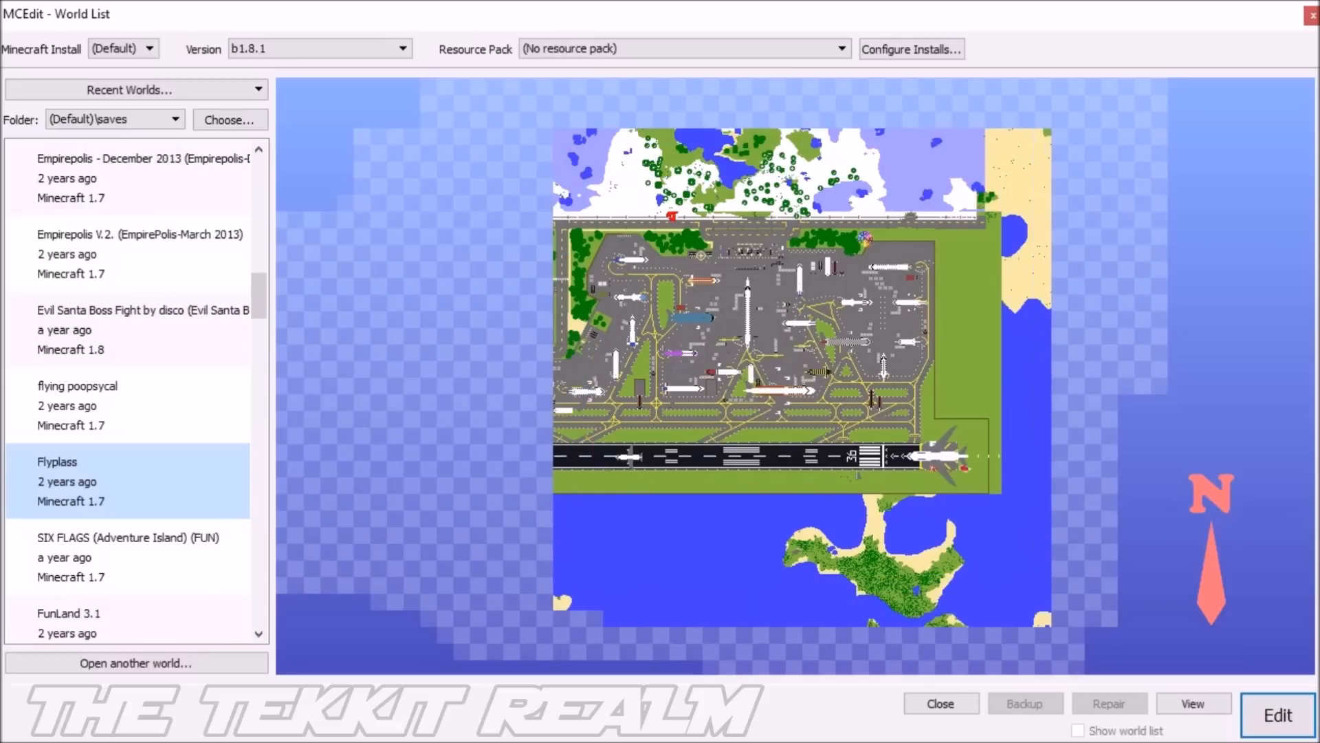
click(1275, 715)
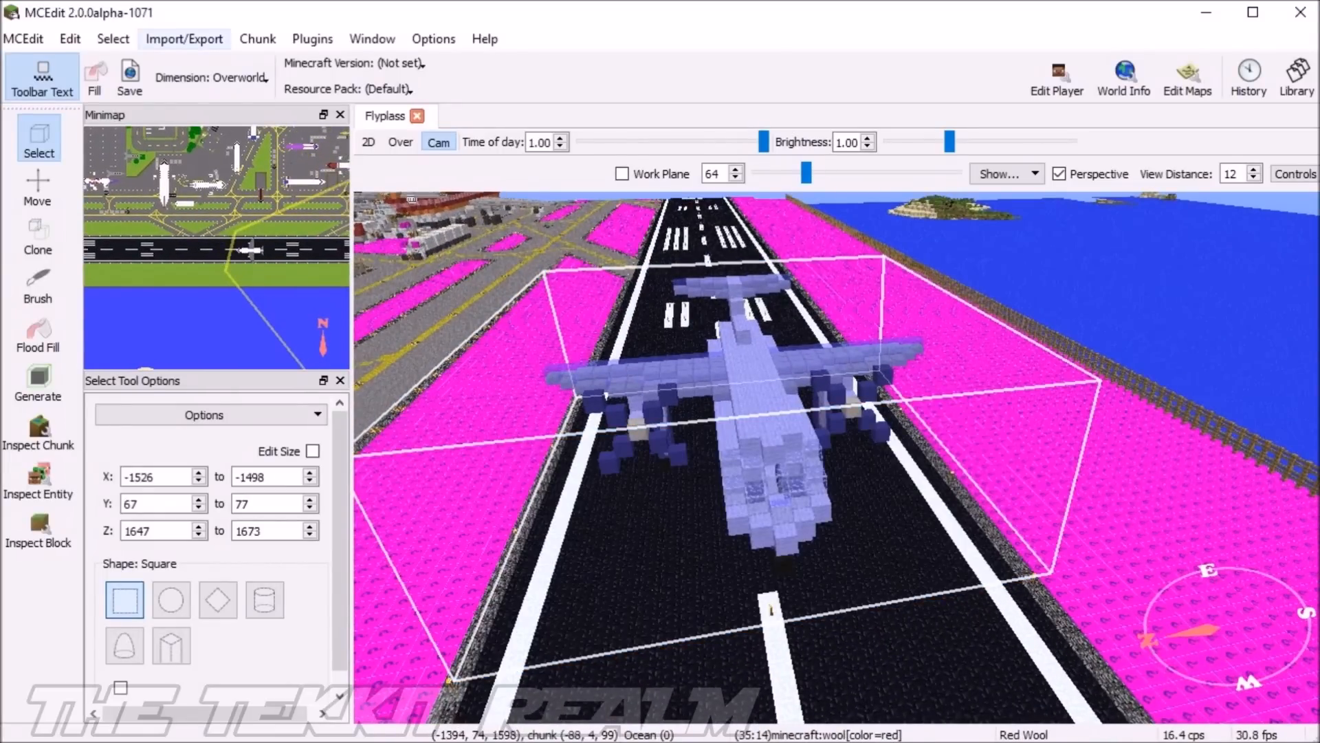
click(183, 39)
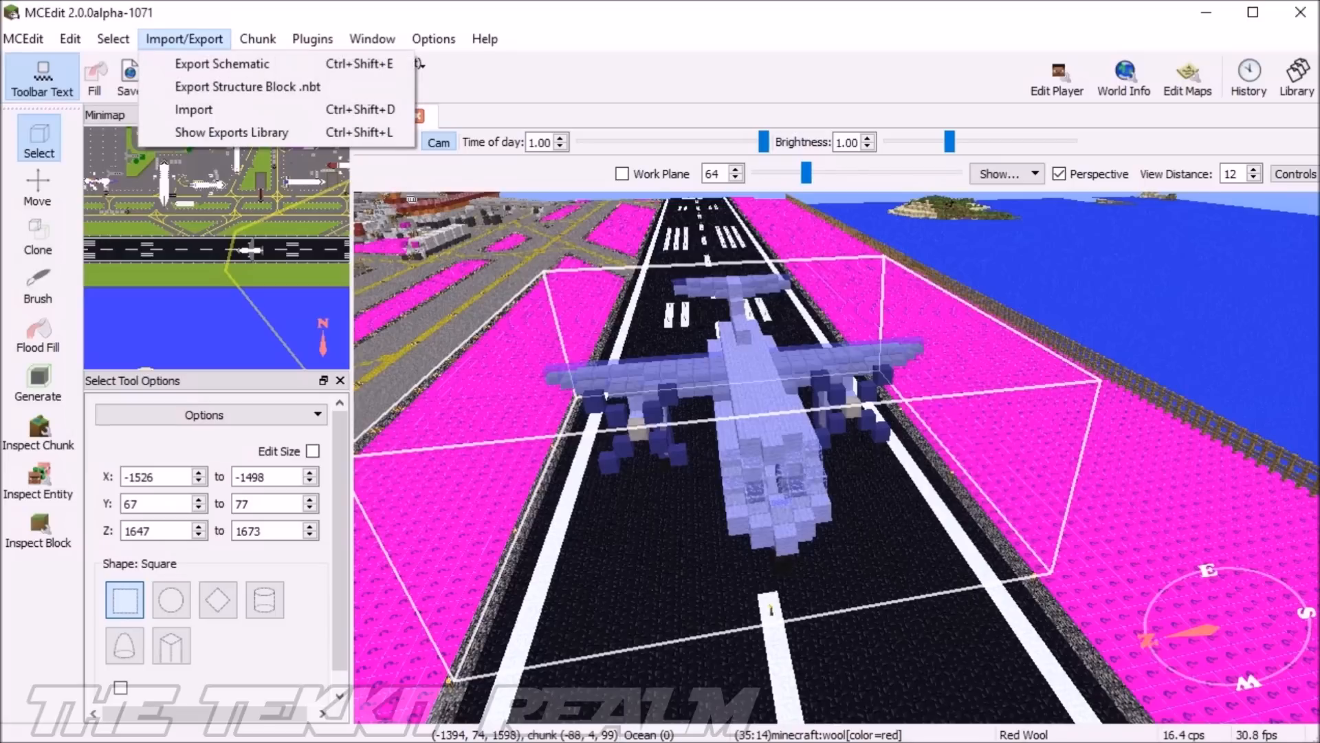
mouse_move(221, 63)
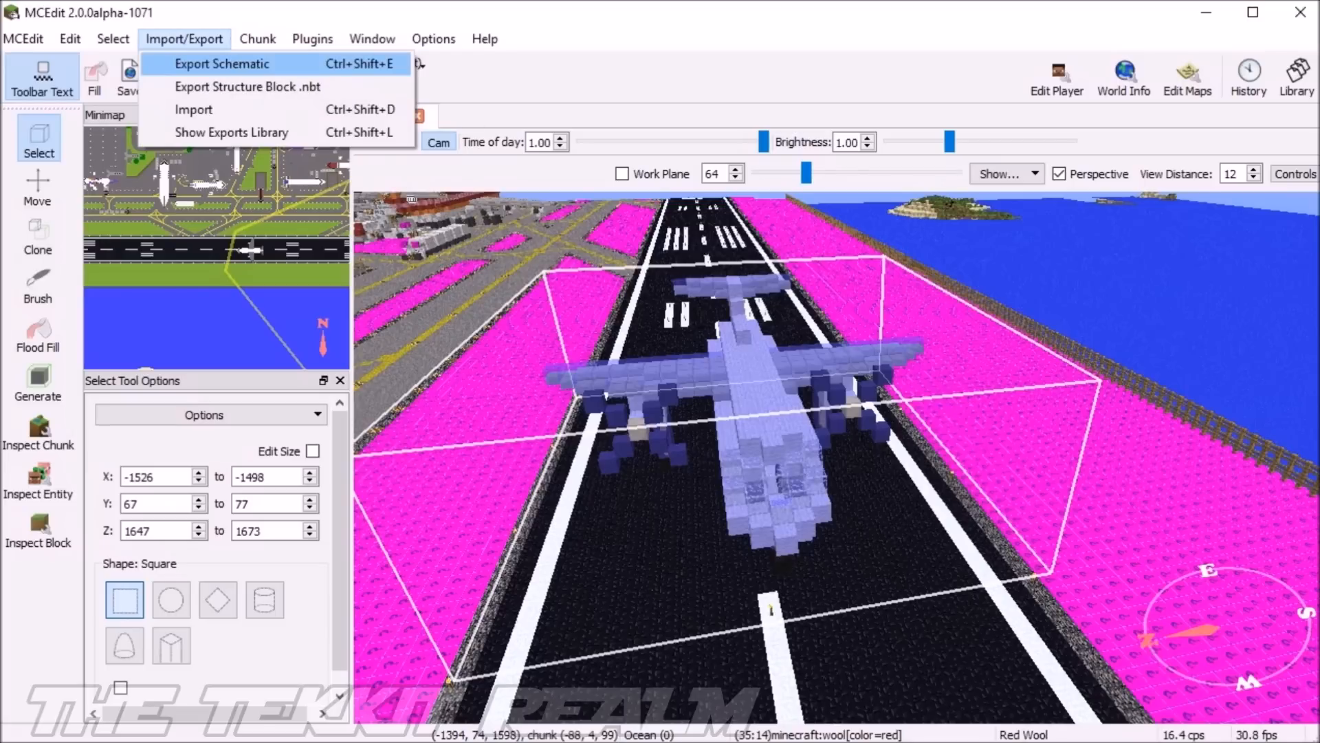
click(220, 64)
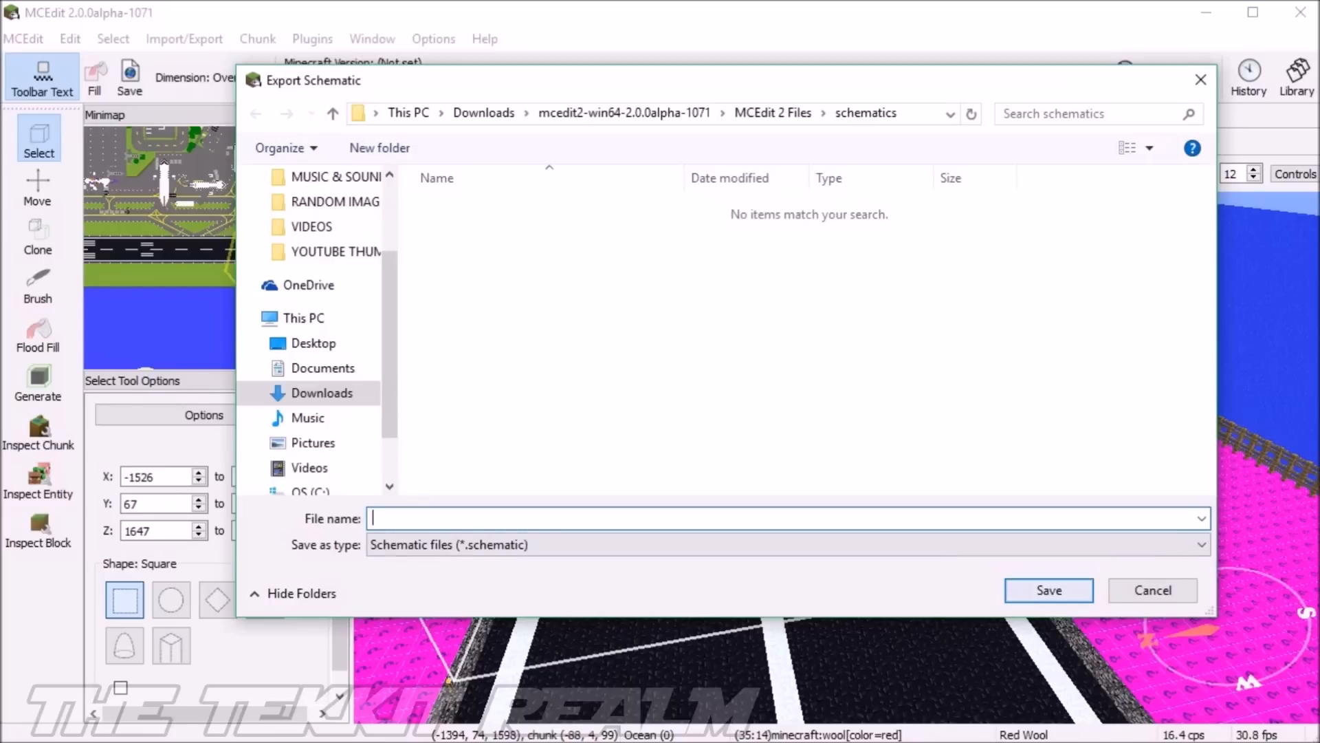
click(1153, 590)
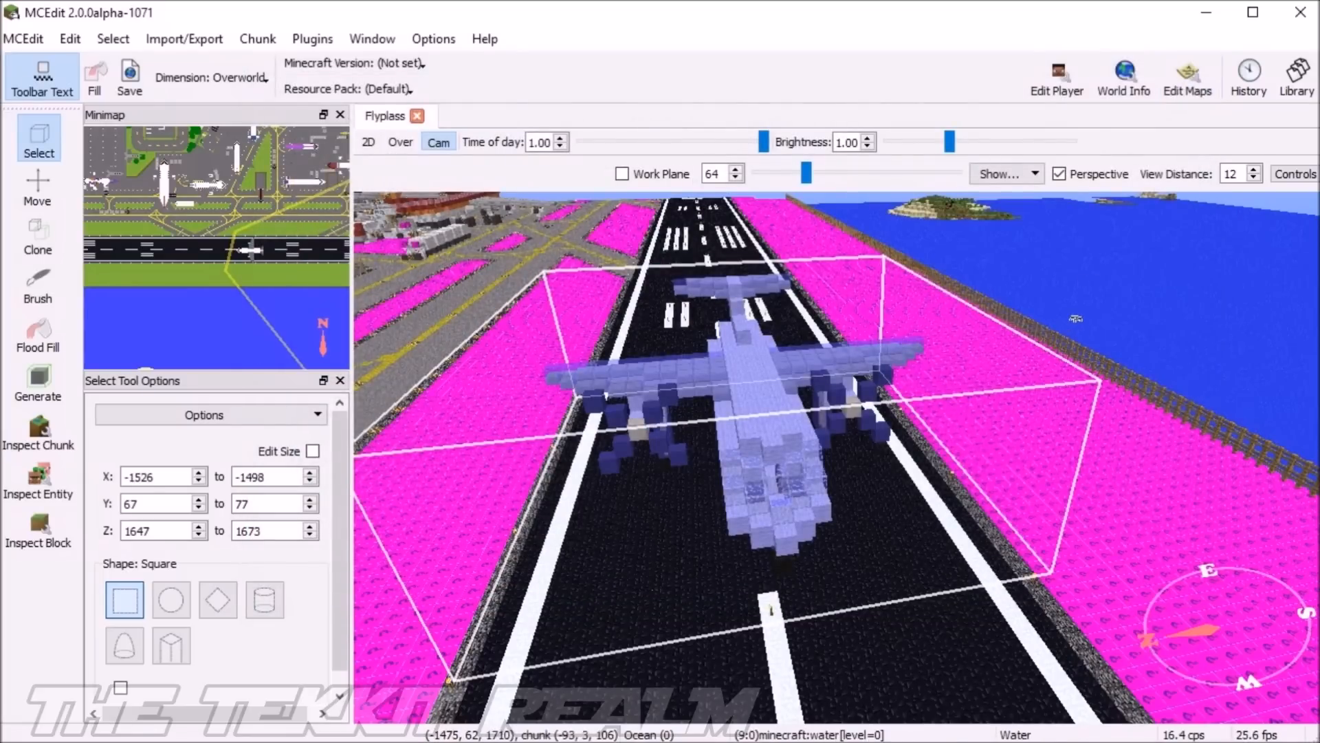
click(183, 38)
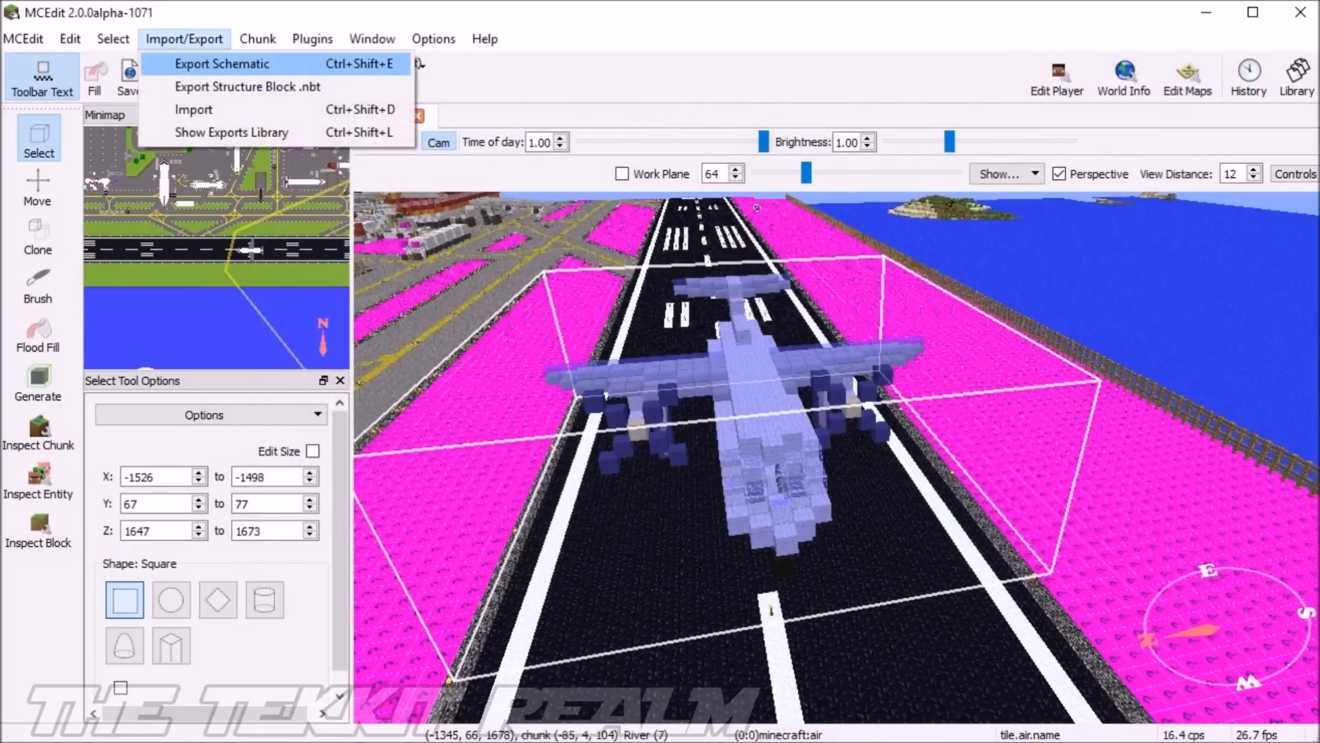
click(192, 110)
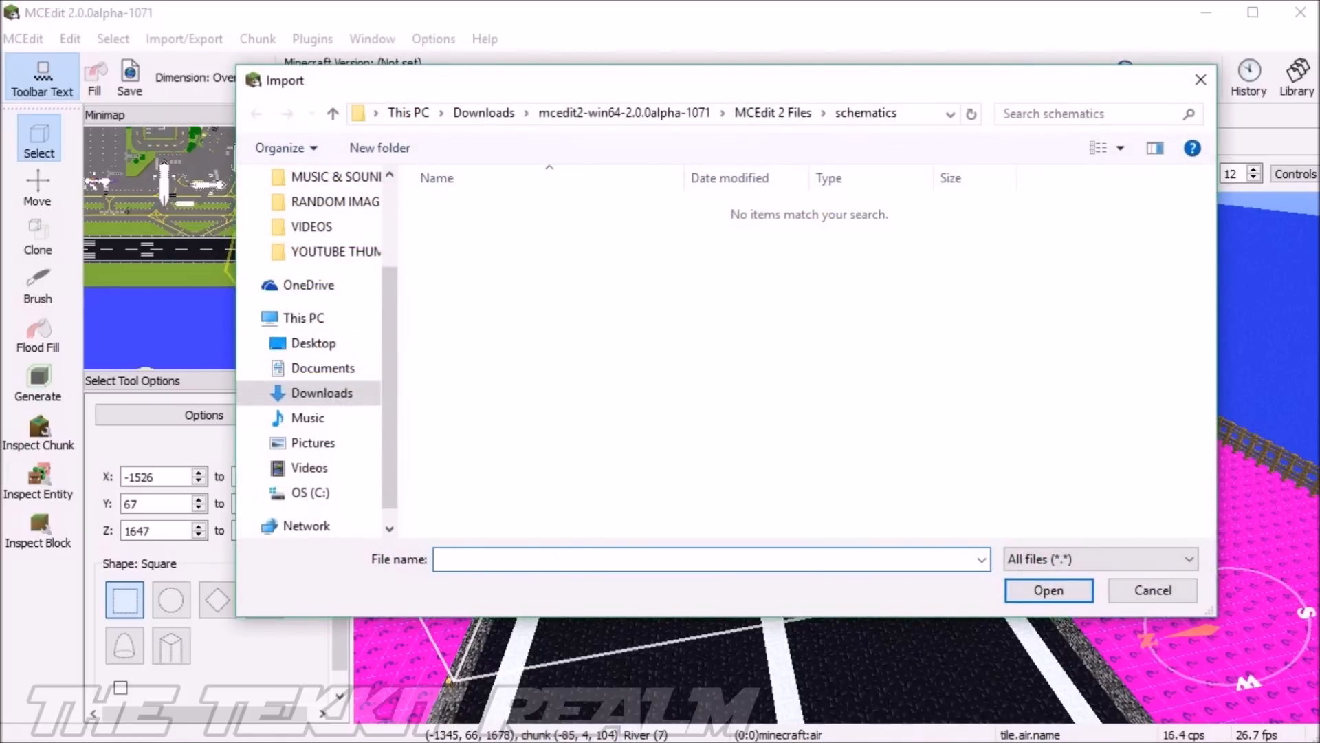
click(710, 559)
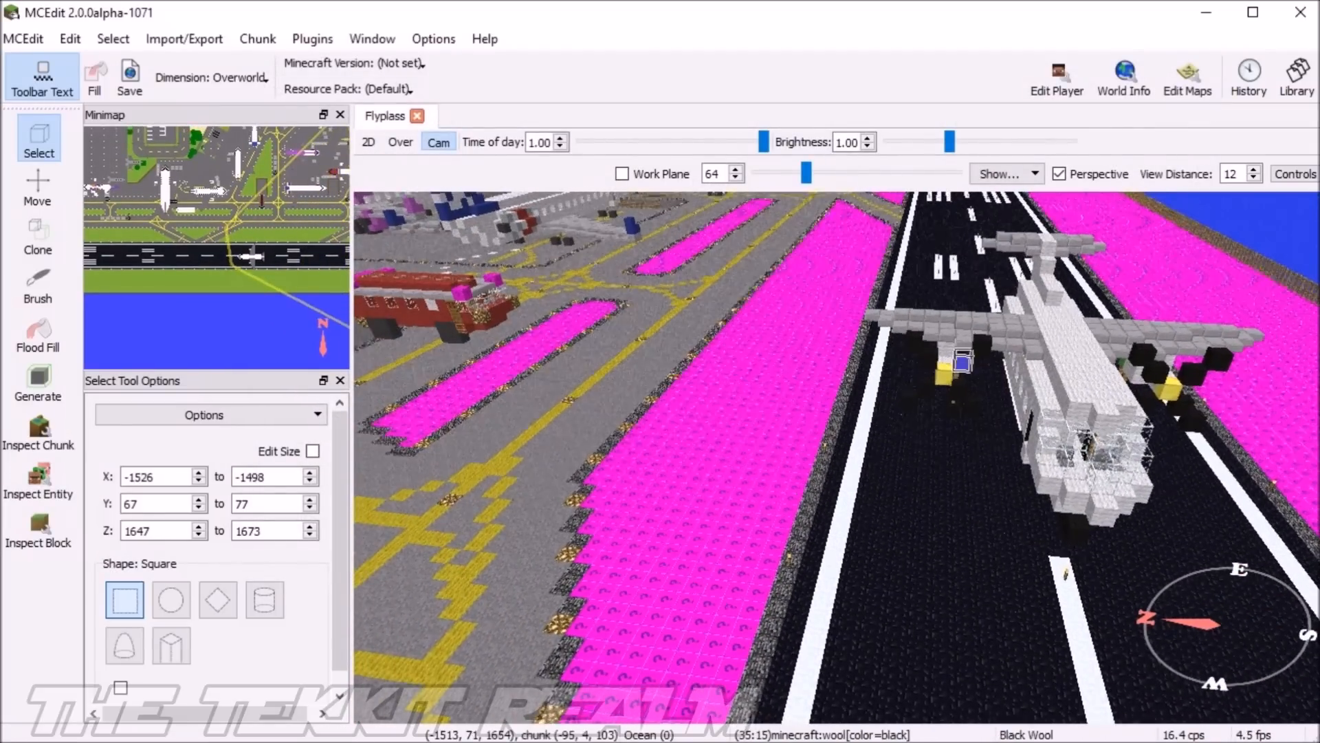
click(37, 187)
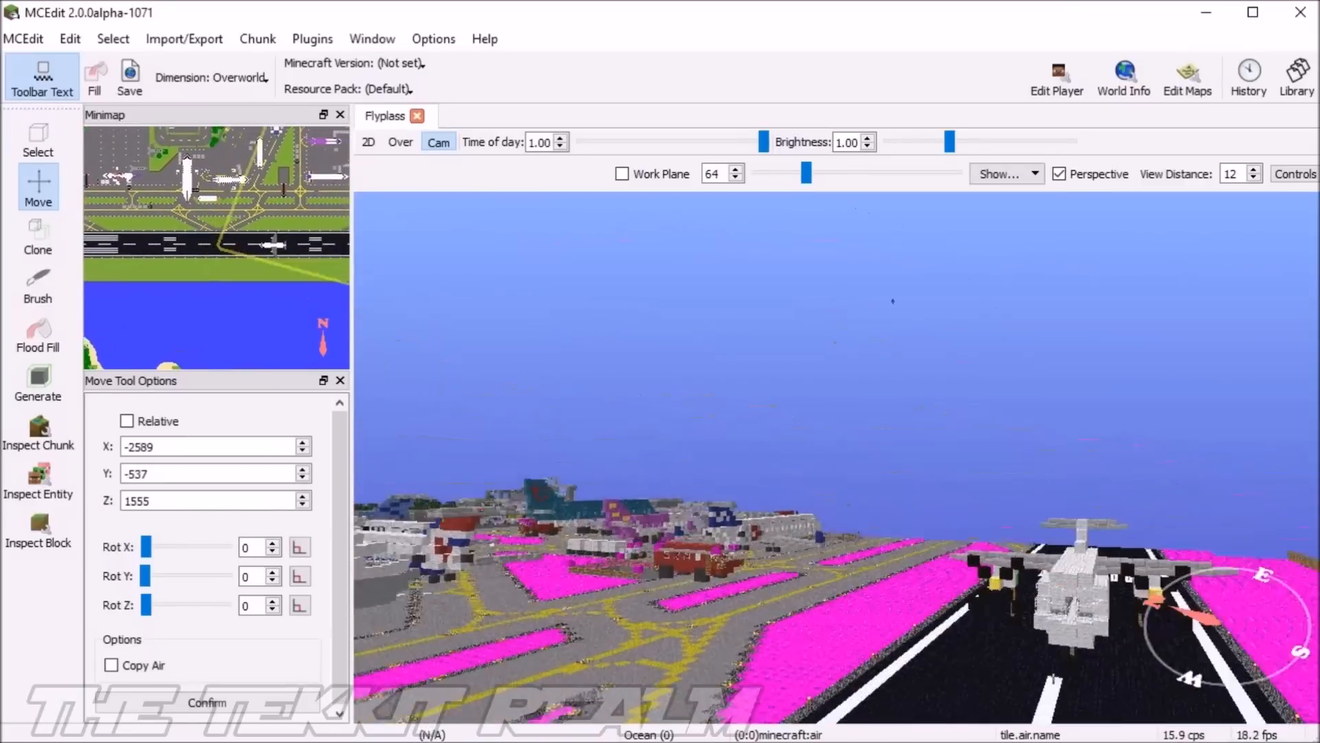
- Activate the Clone tool while flying toward the hangar and parked aircraft
click(37, 231)
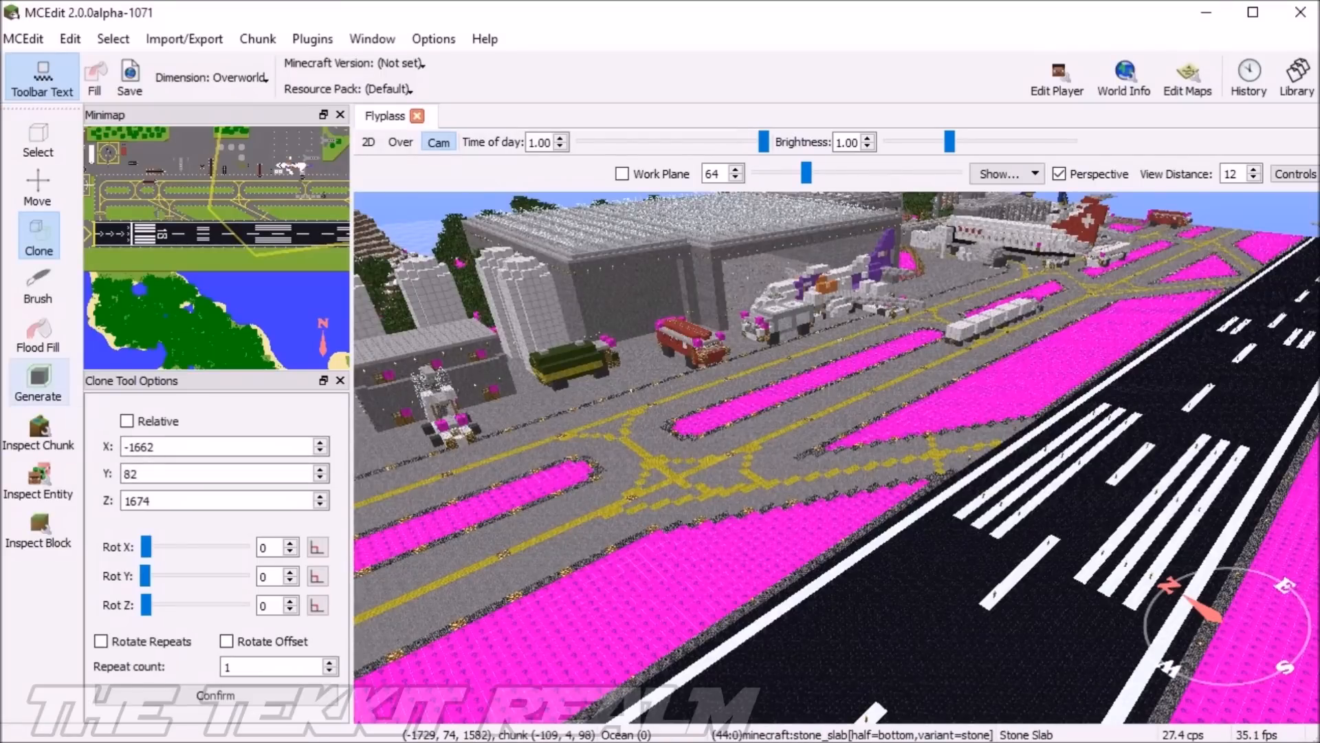
mouse_move(37, 286)
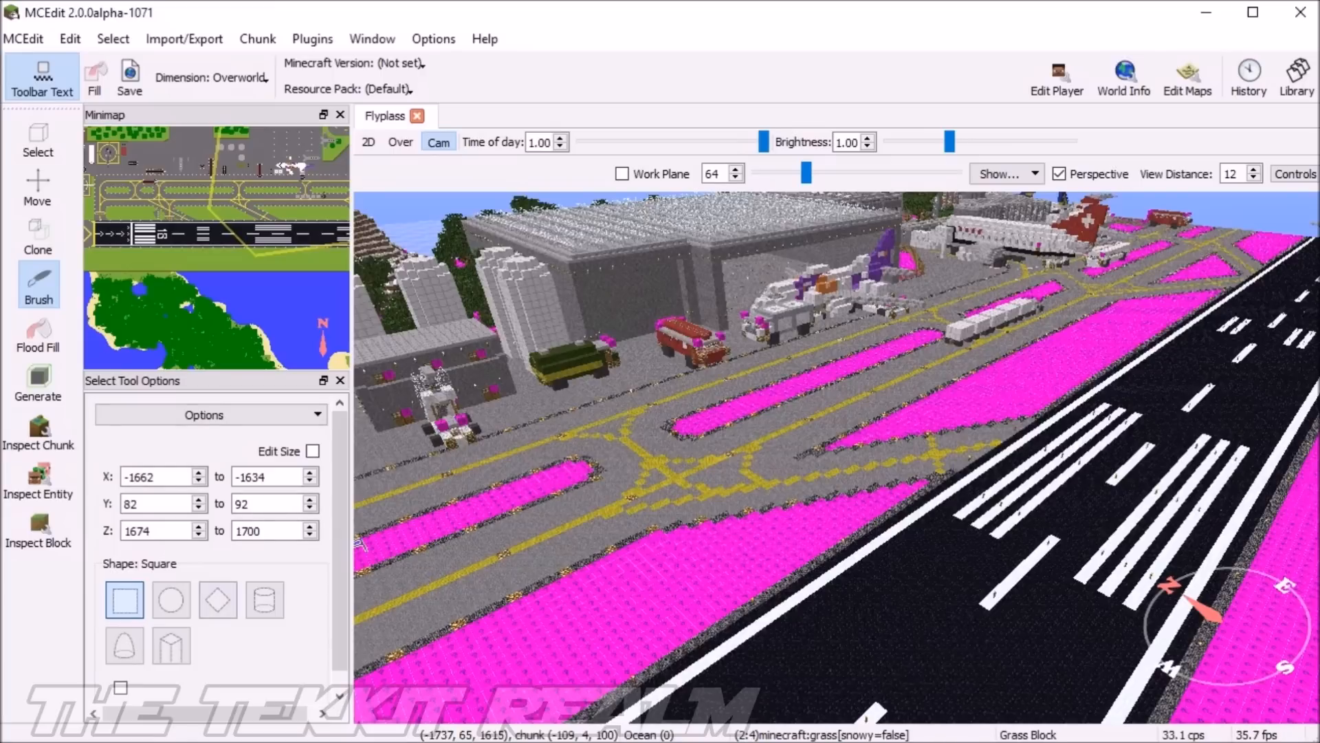
- Switch to the Brush tool with a diamond shape and mark an area across the runway end
click(171, 599)
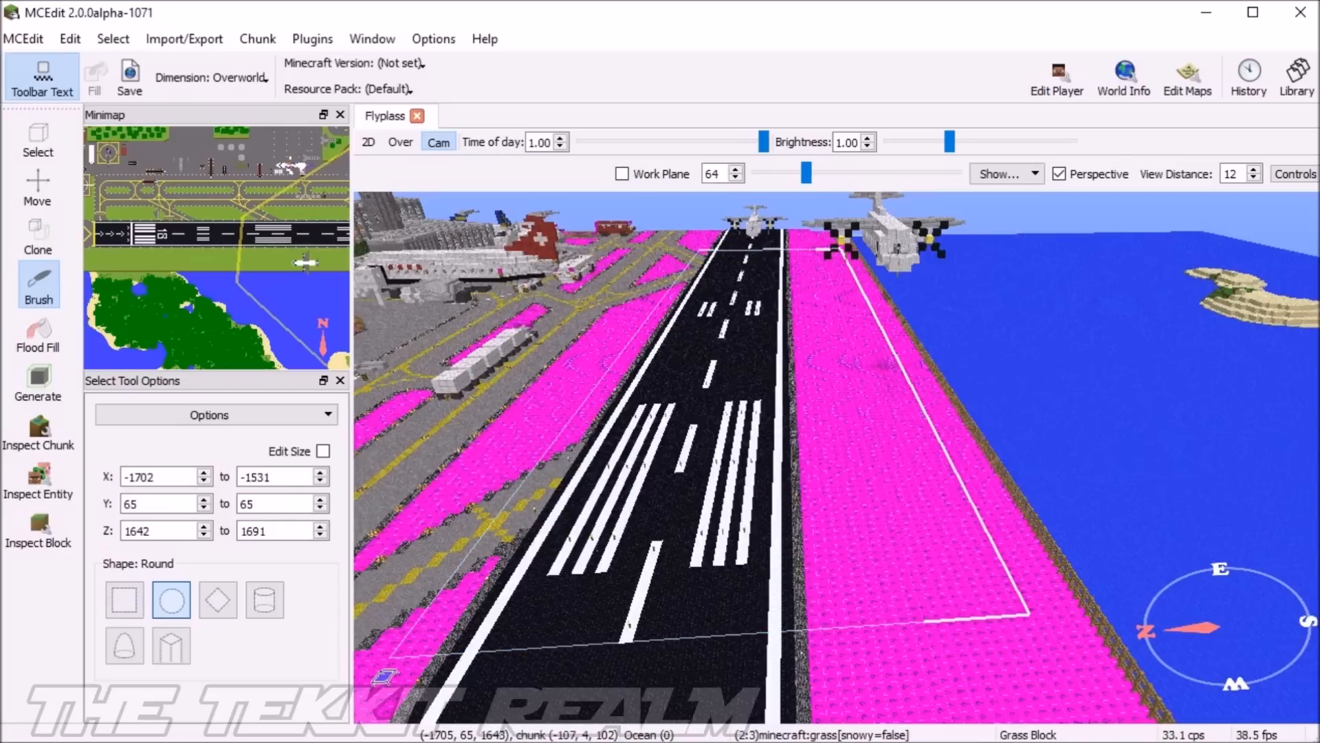
click(216, 598)
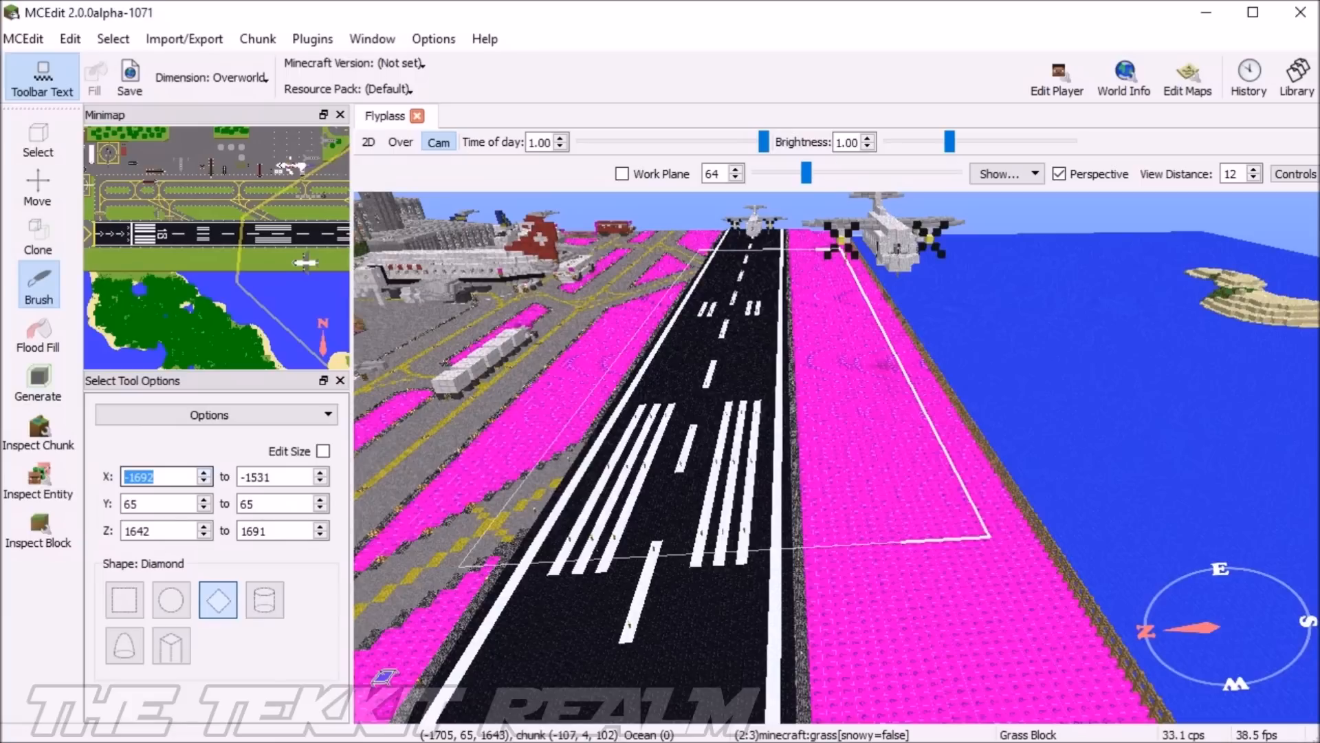
click(202, 472)
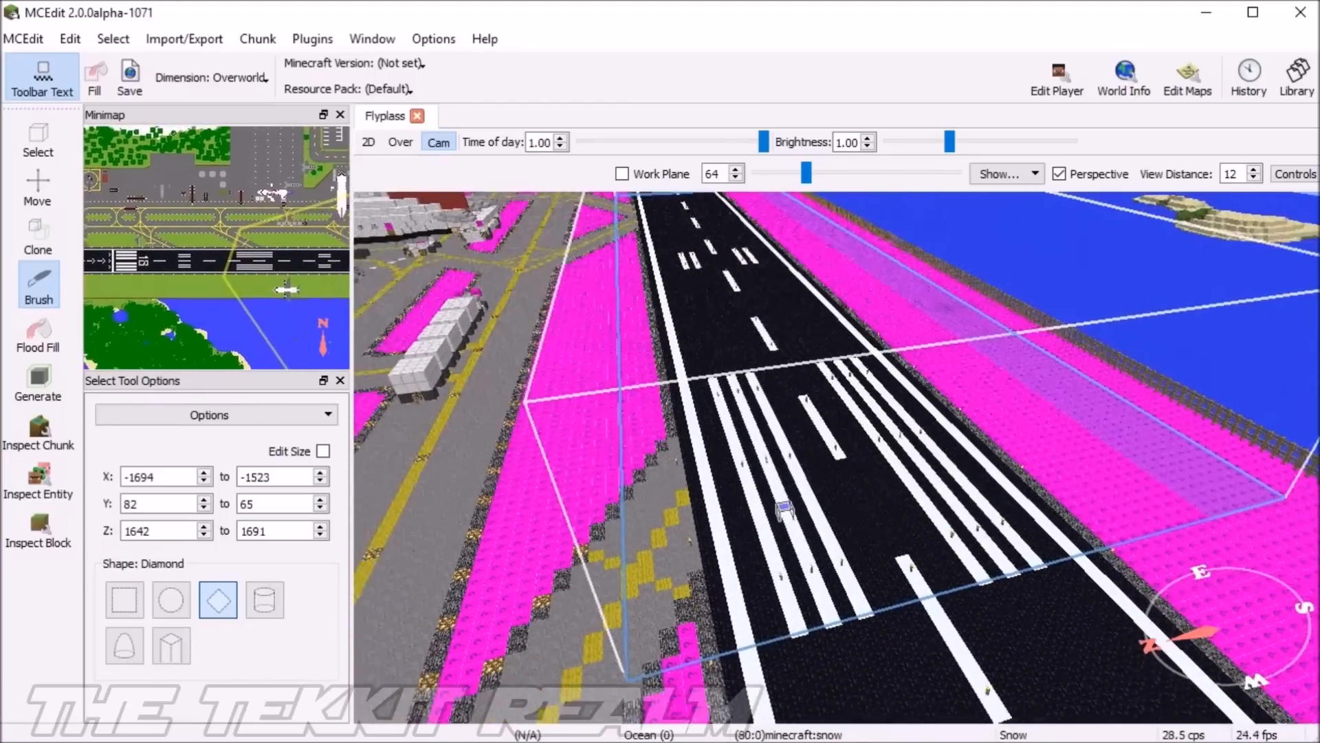
- Activate the Clone tool to duplicate the marked runway threshold region
click(37, 235)
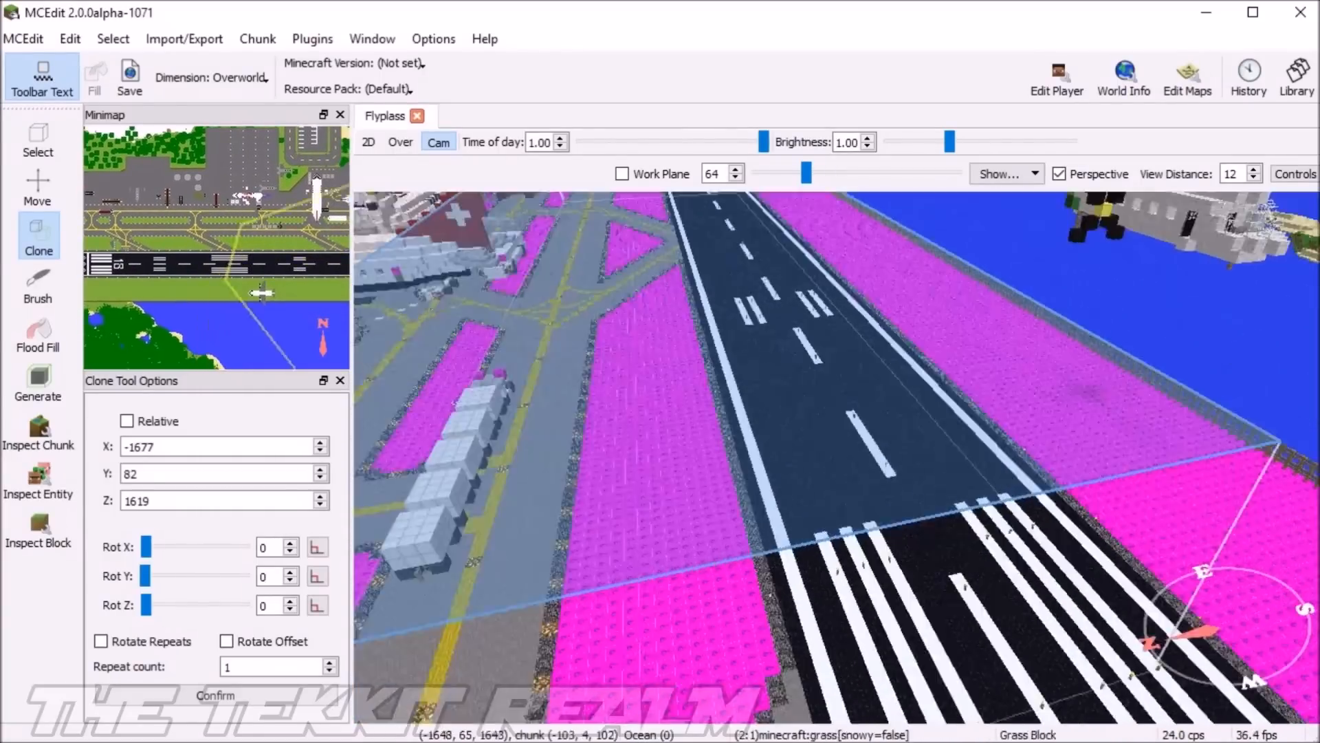
- Switch to the Select tool while flying over the pink-bordered runways
click(38, 333)
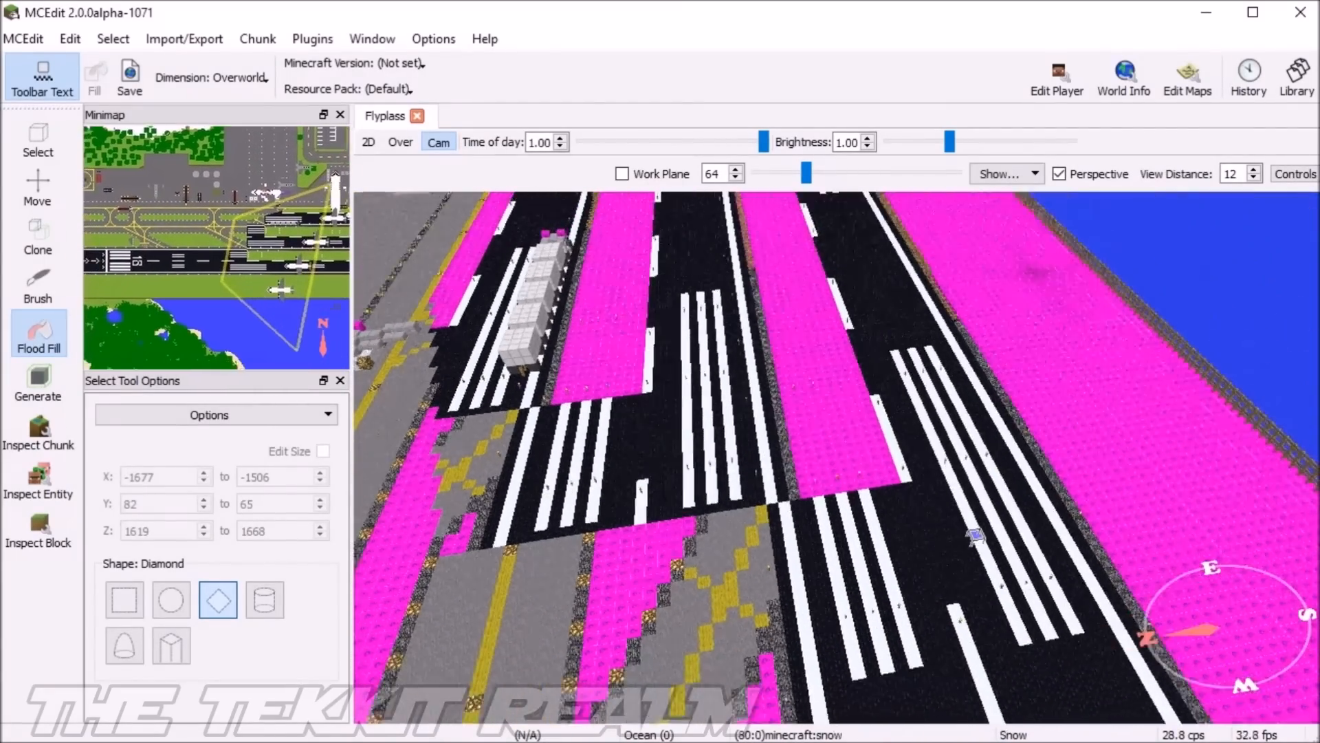
- Activate the Generate tool and drop down the Show... list of displayable world features
click(37, 381)
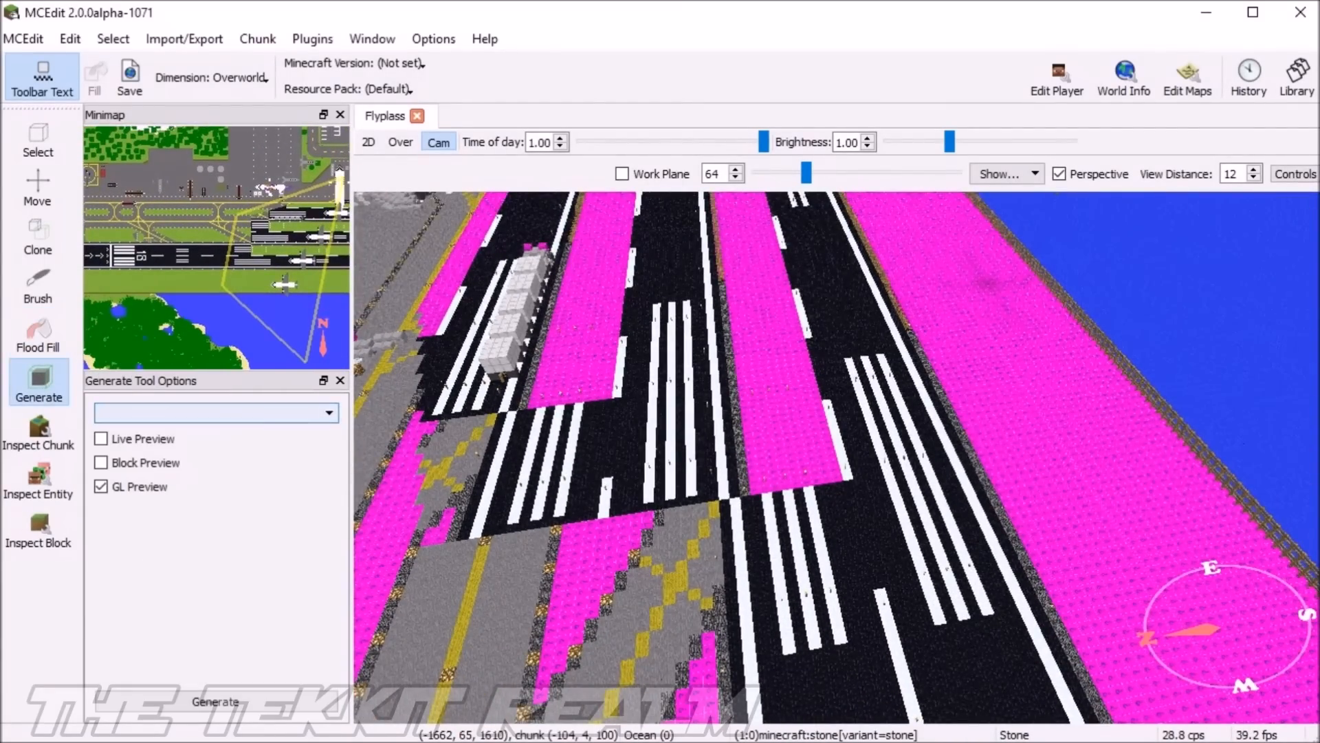
click(1002, 174)
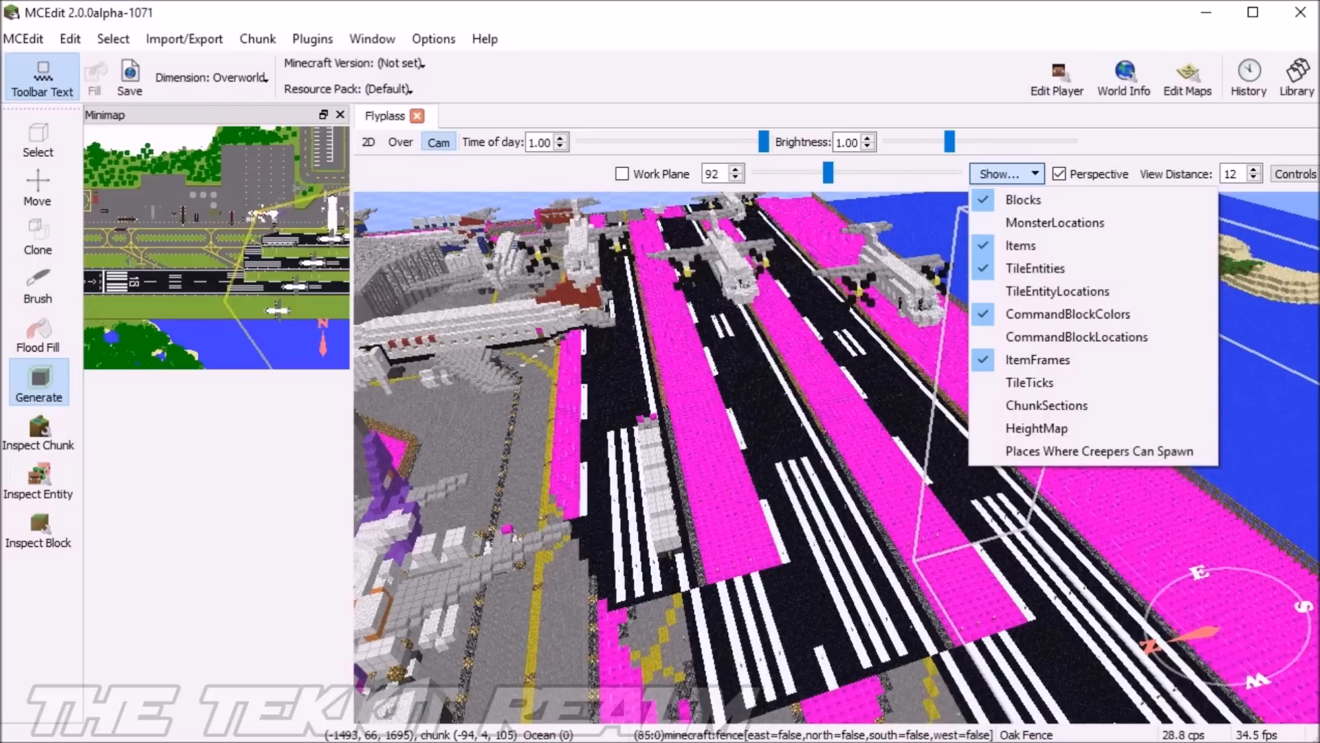
mouse_move(1075, 337)
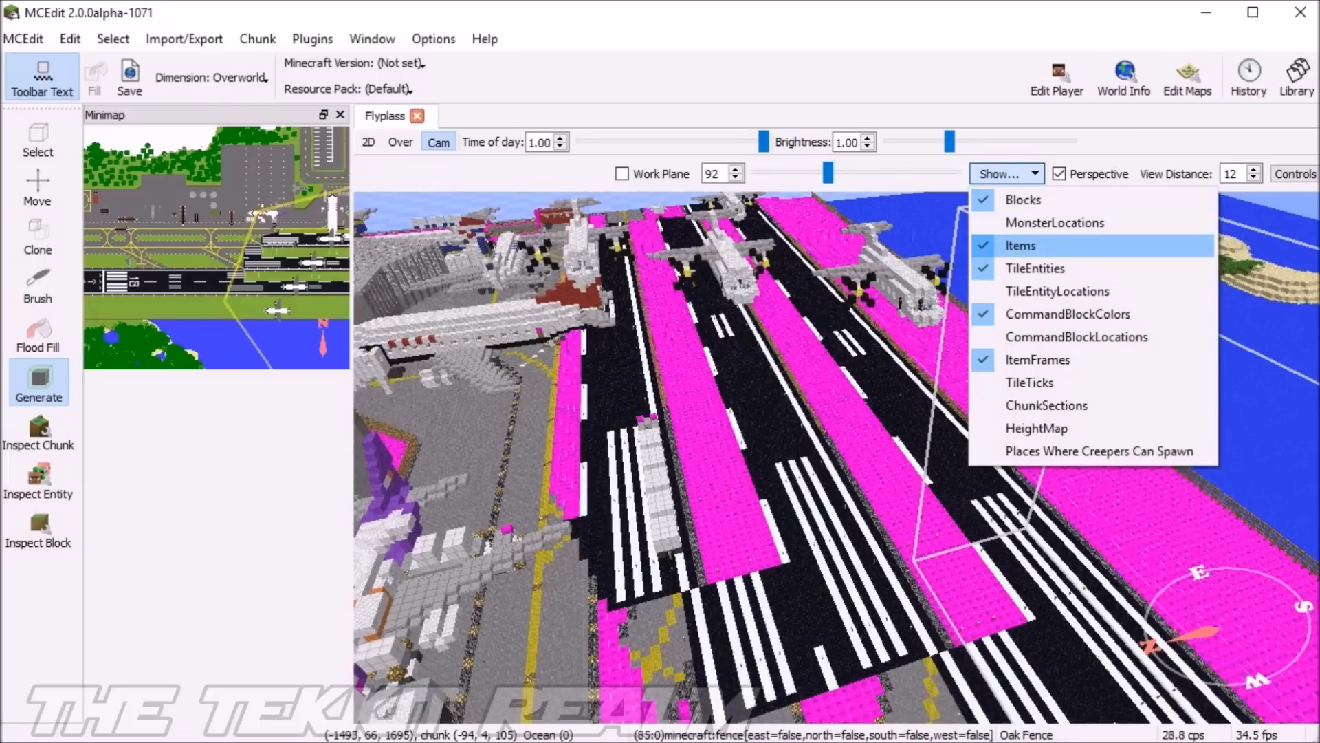
mouse_move(1067, 313)
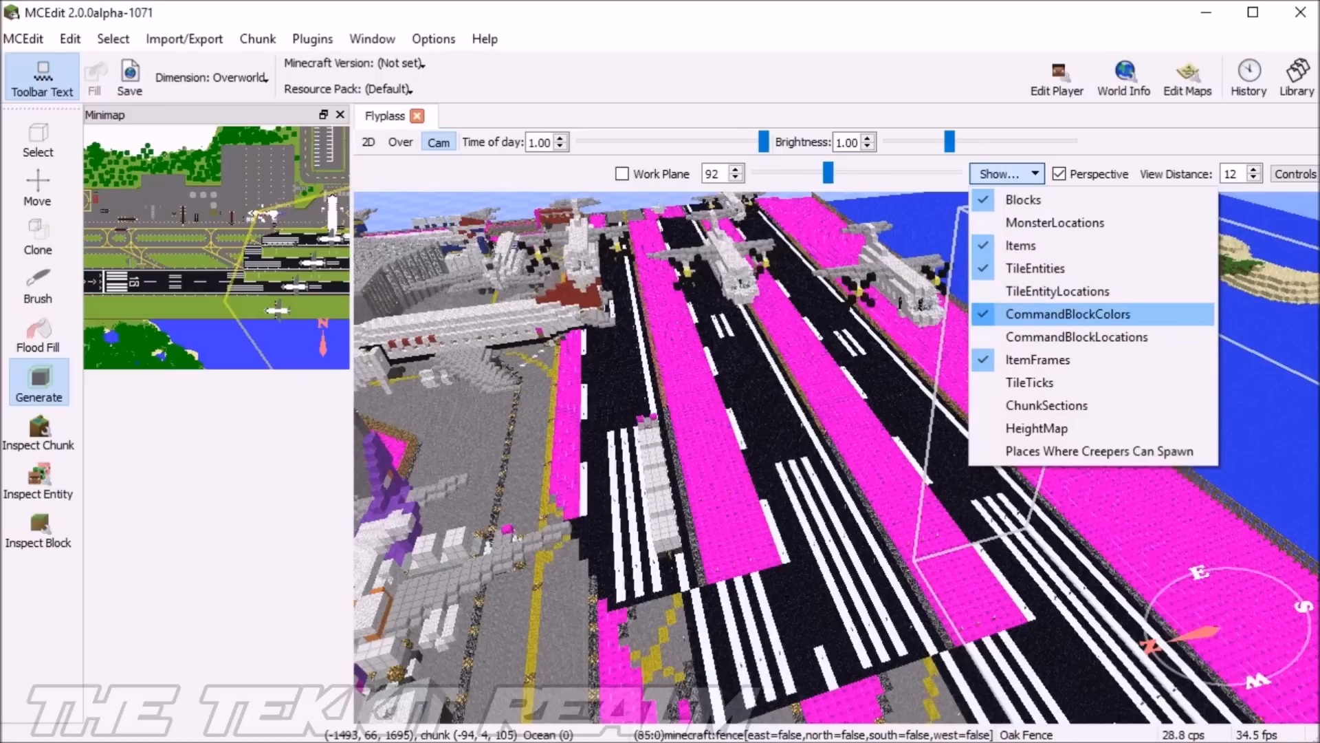
mouse_move(1059, 290)
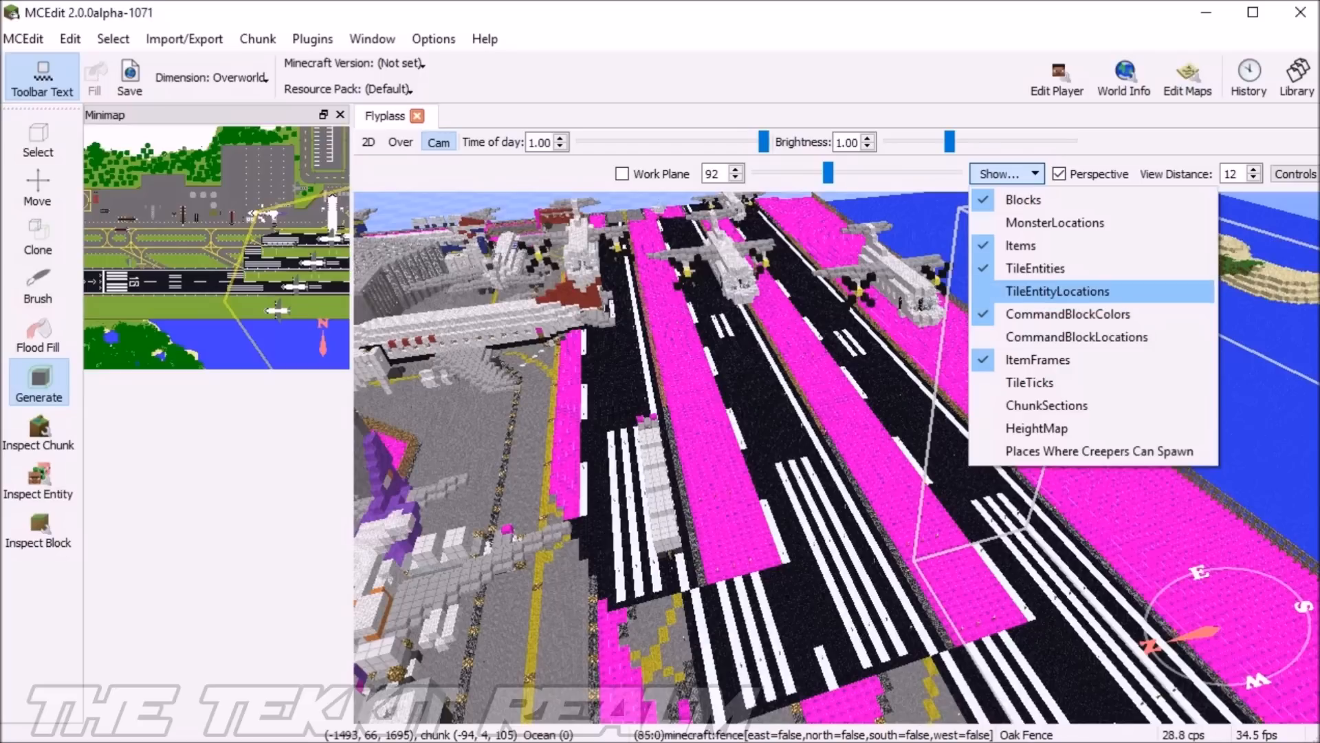
mouse_move(1067, 313)
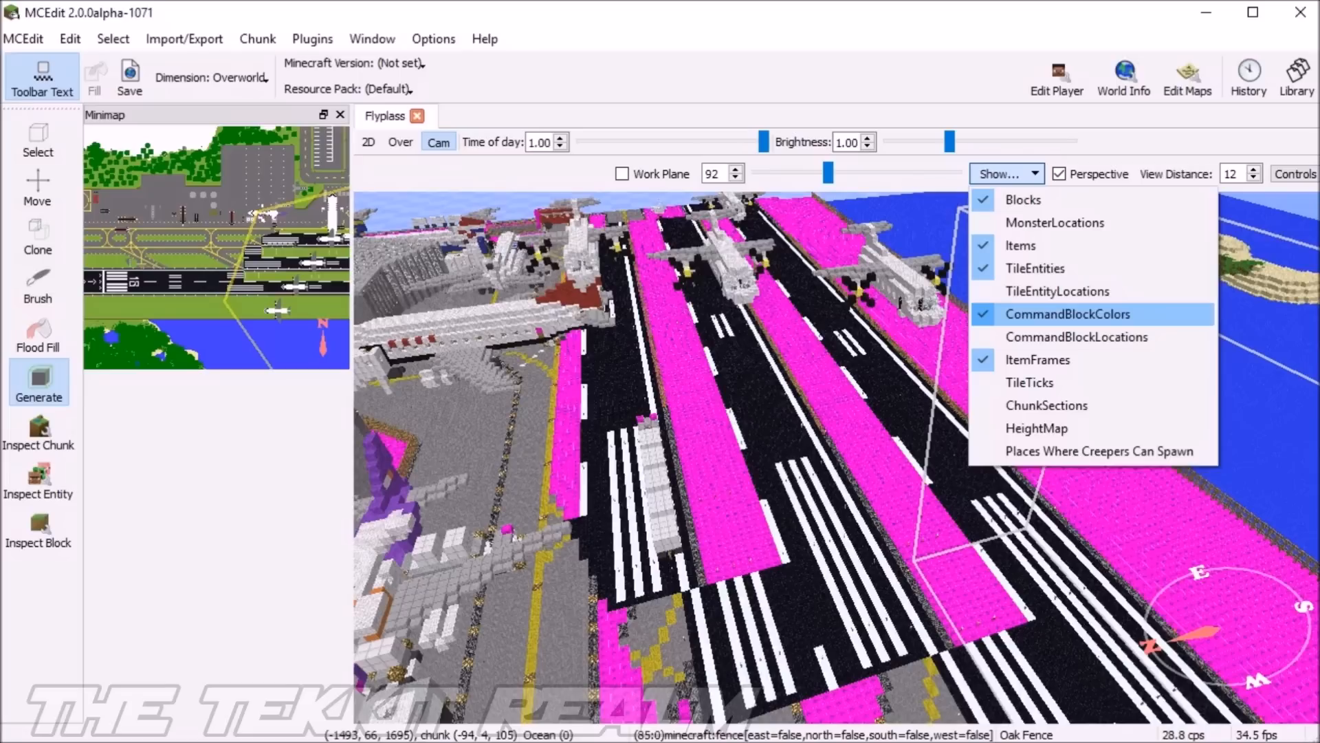
- Close the Show list and toggle Perspective rendering while flying over the taxiways
click(1002, 173)
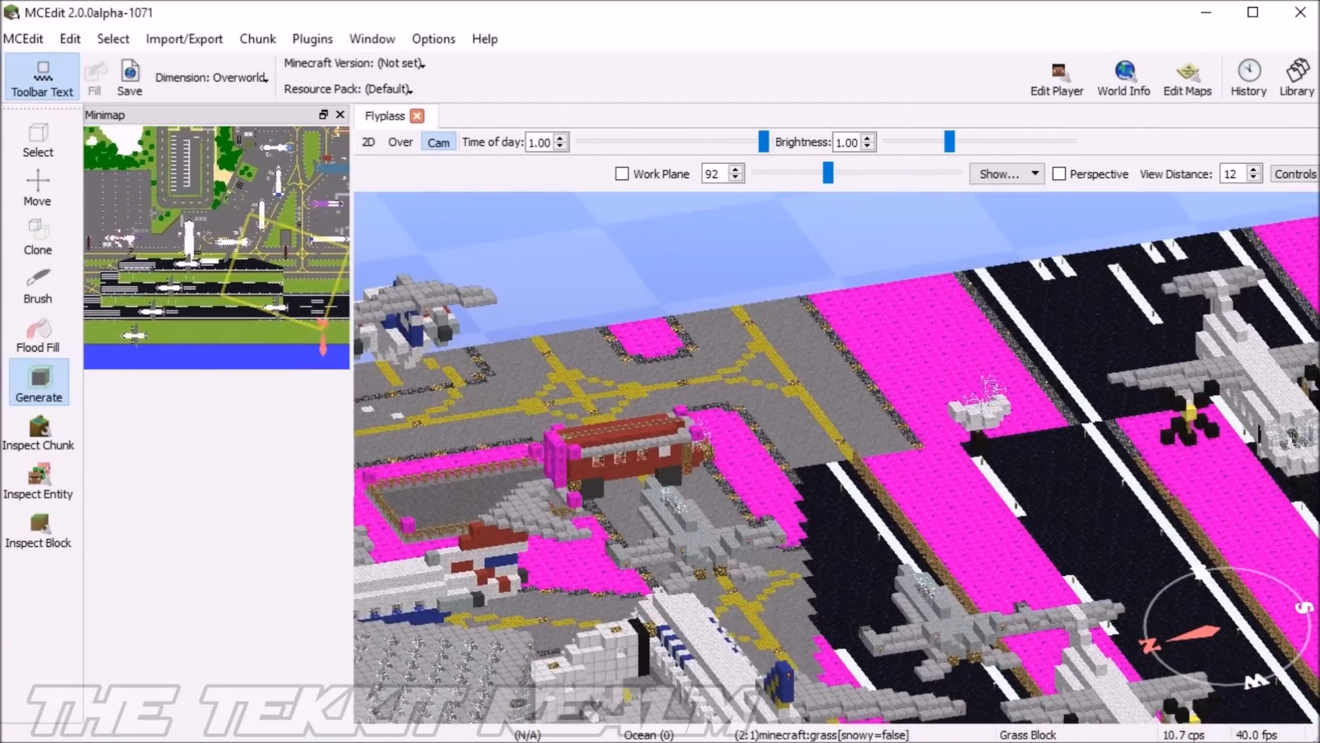
click(1060, 173)
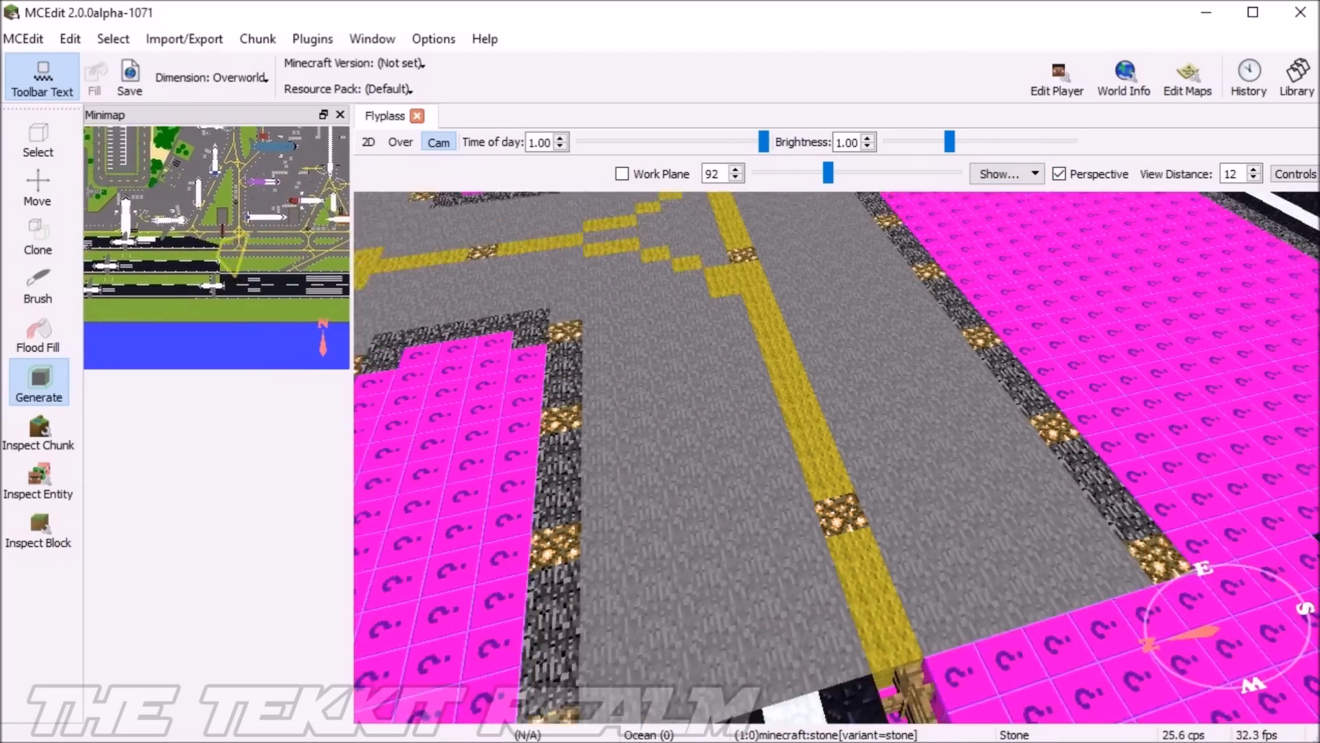
click(1187, 76)
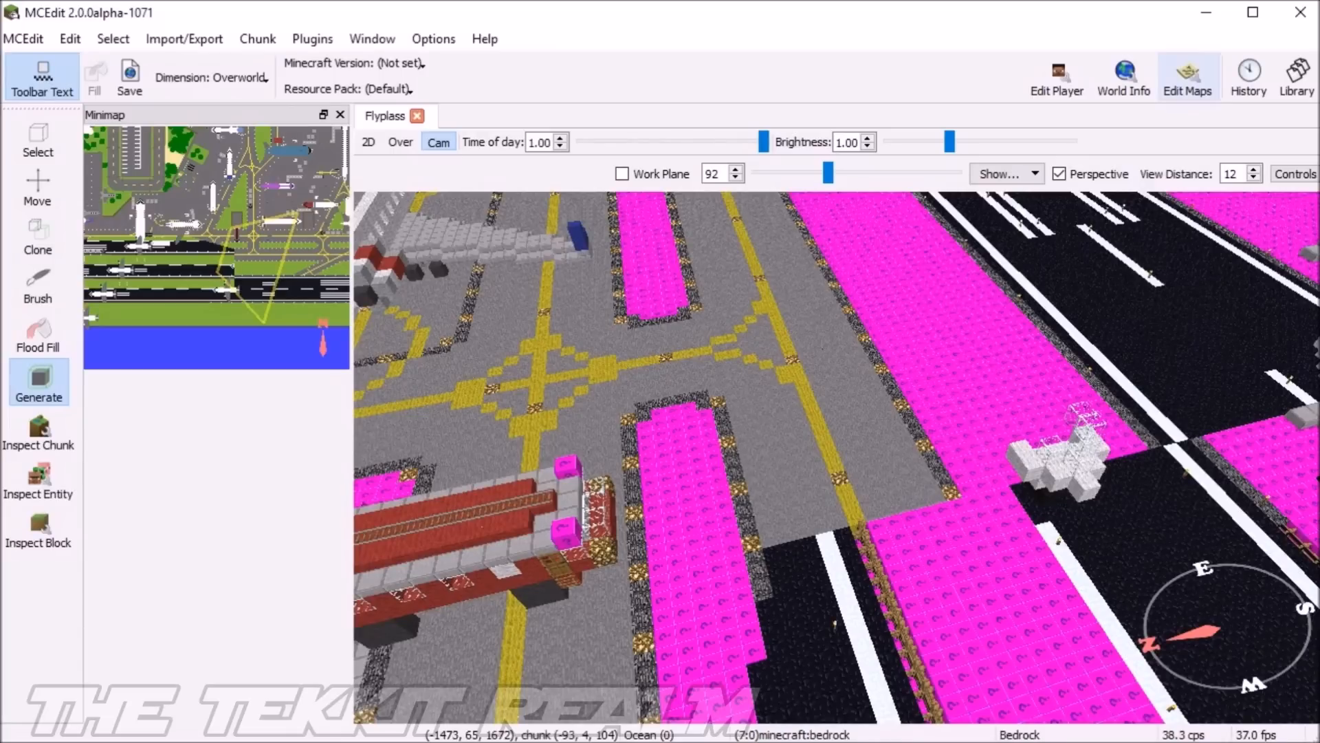
click(1124, 76)
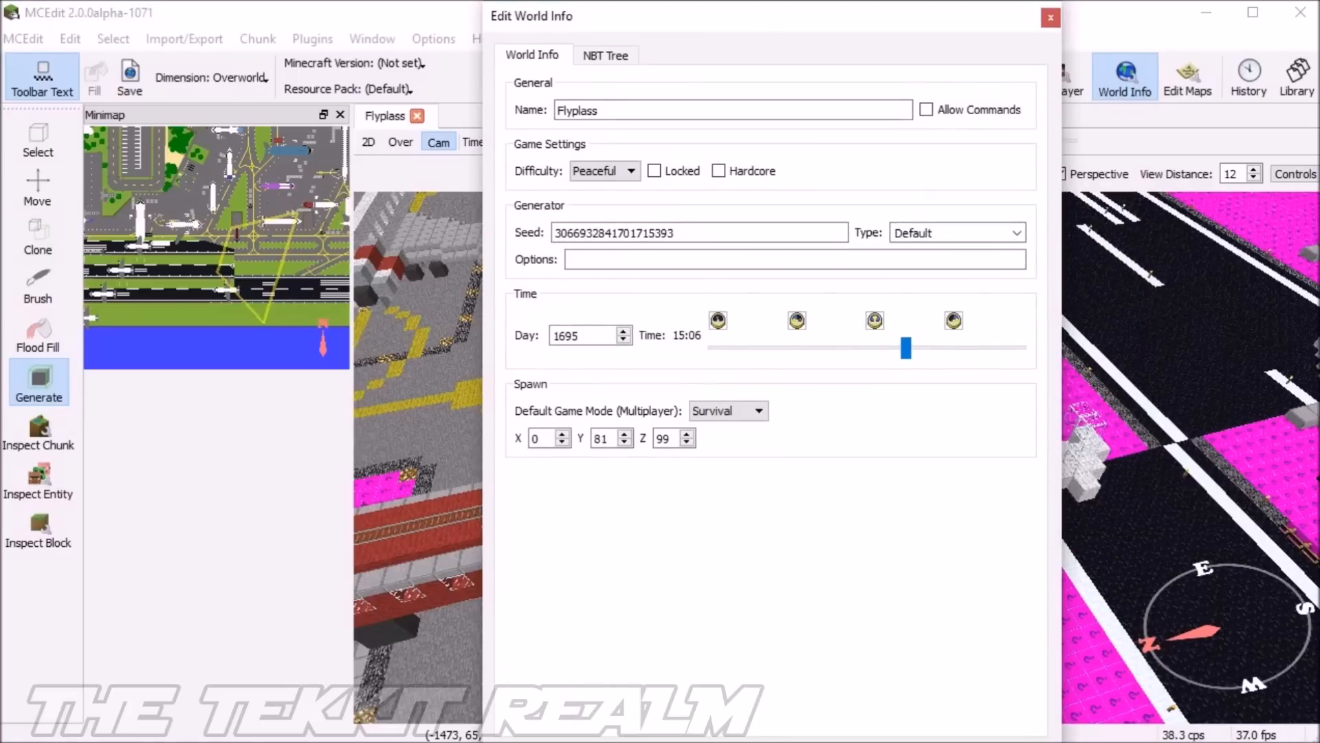
click(605, 55)
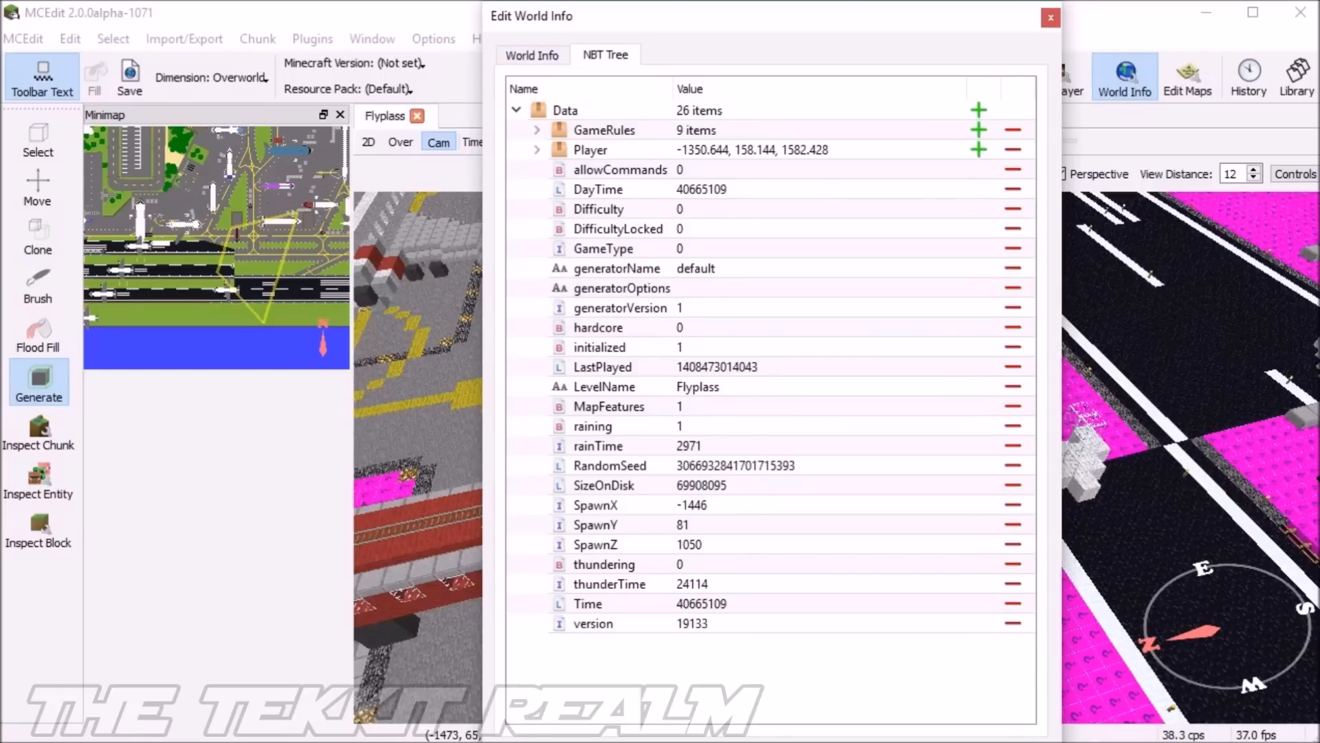
click(565, 110)
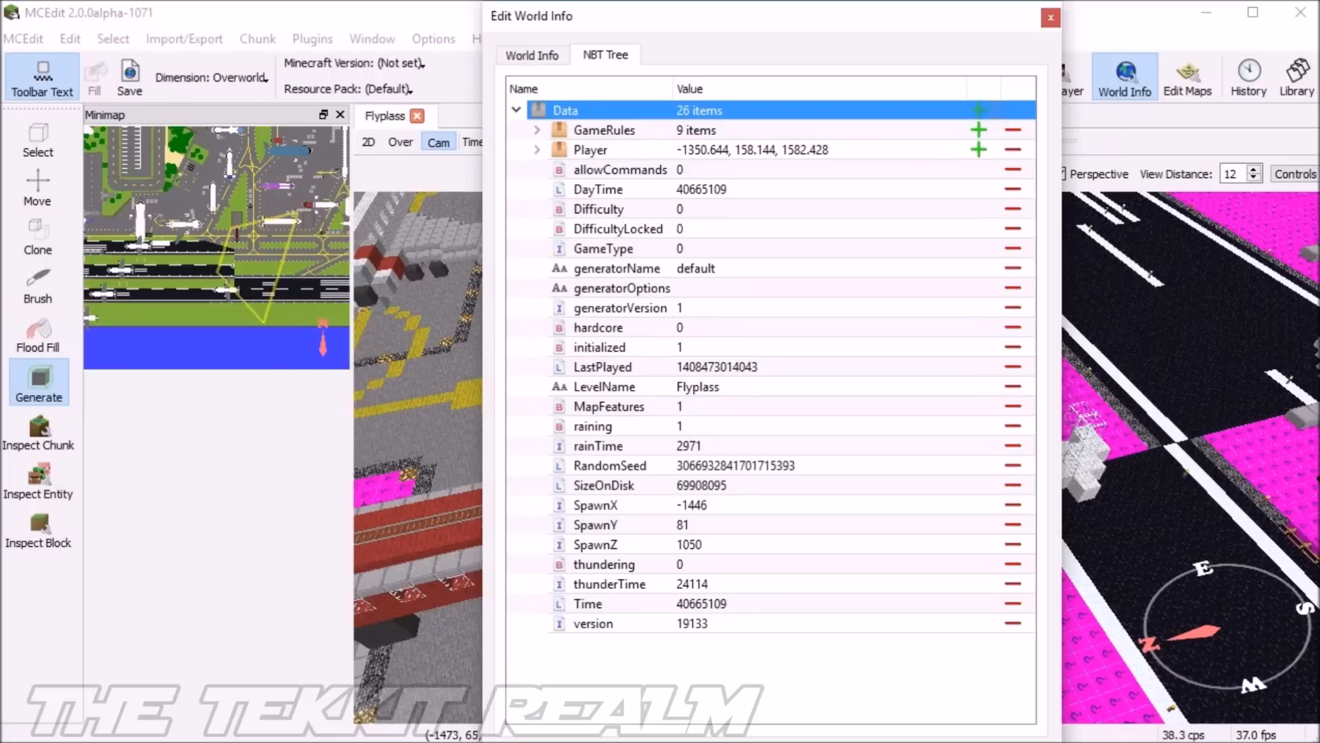
click(604, 129)
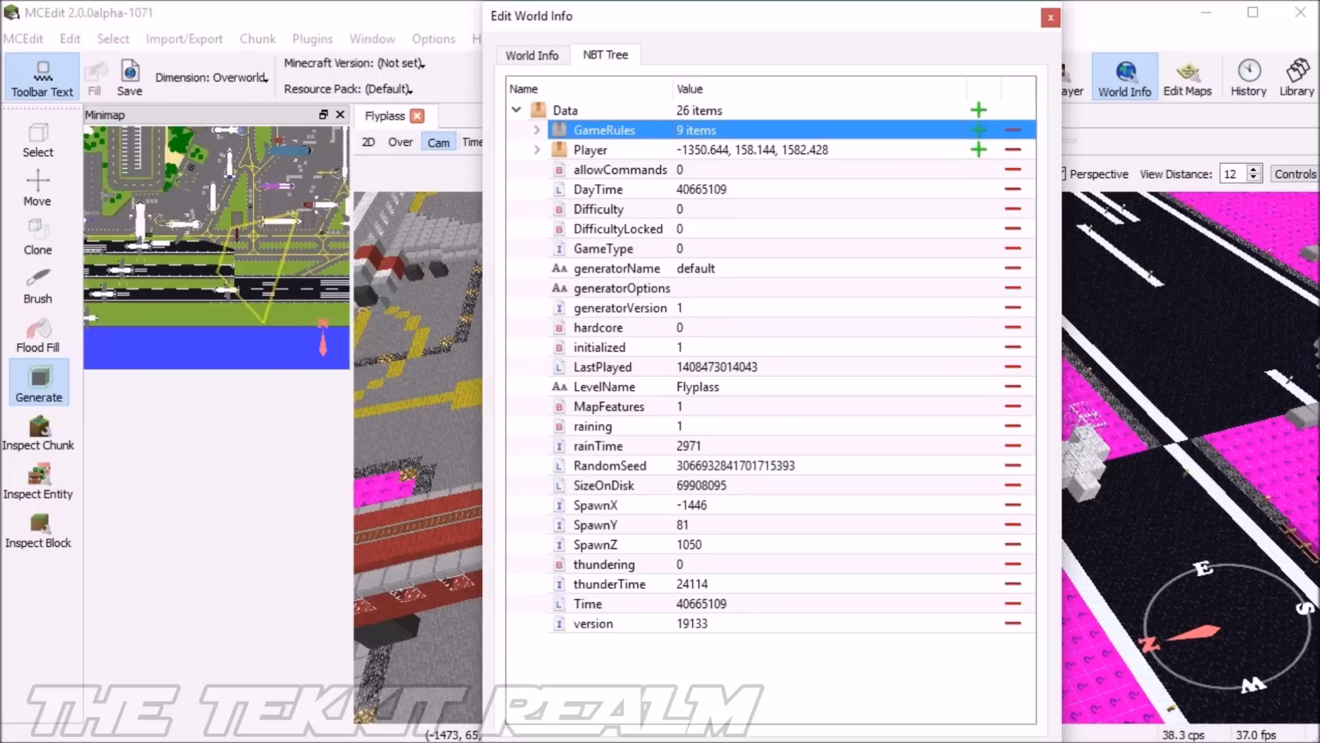
click(590, 149)
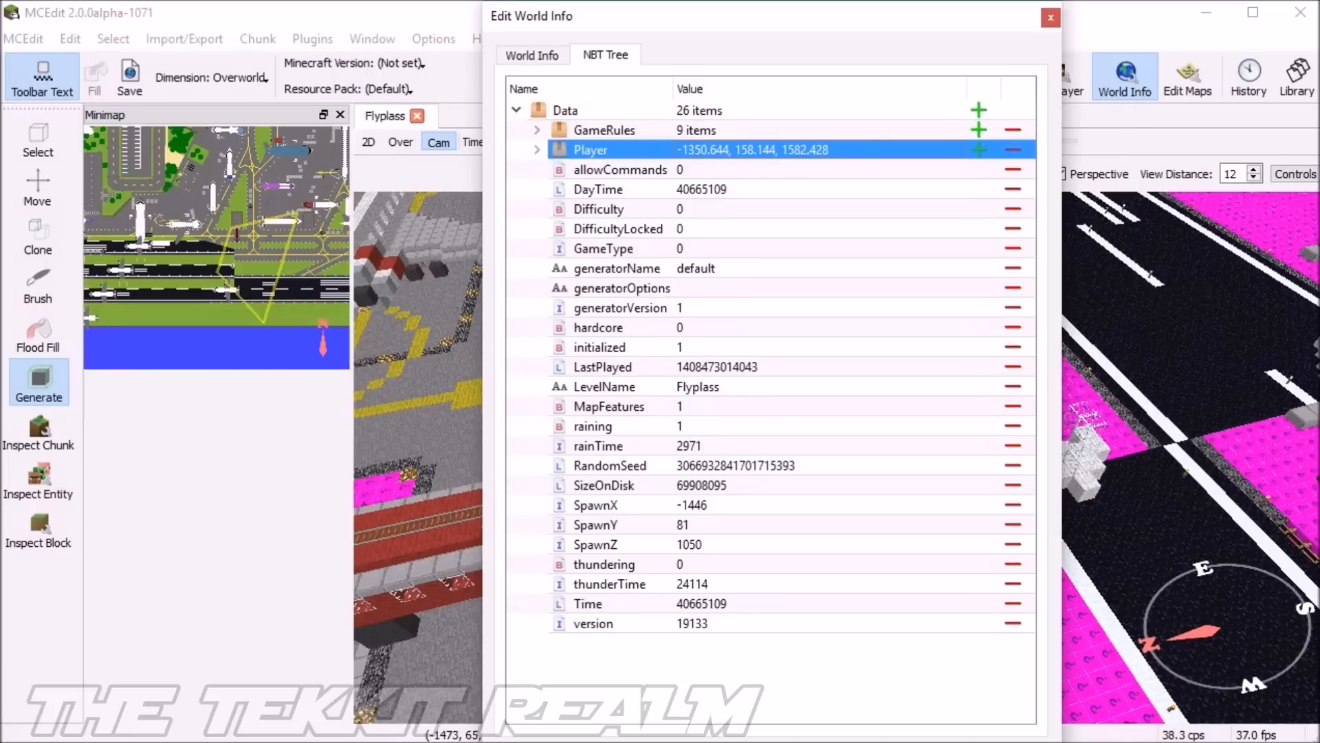
click(531, 55)
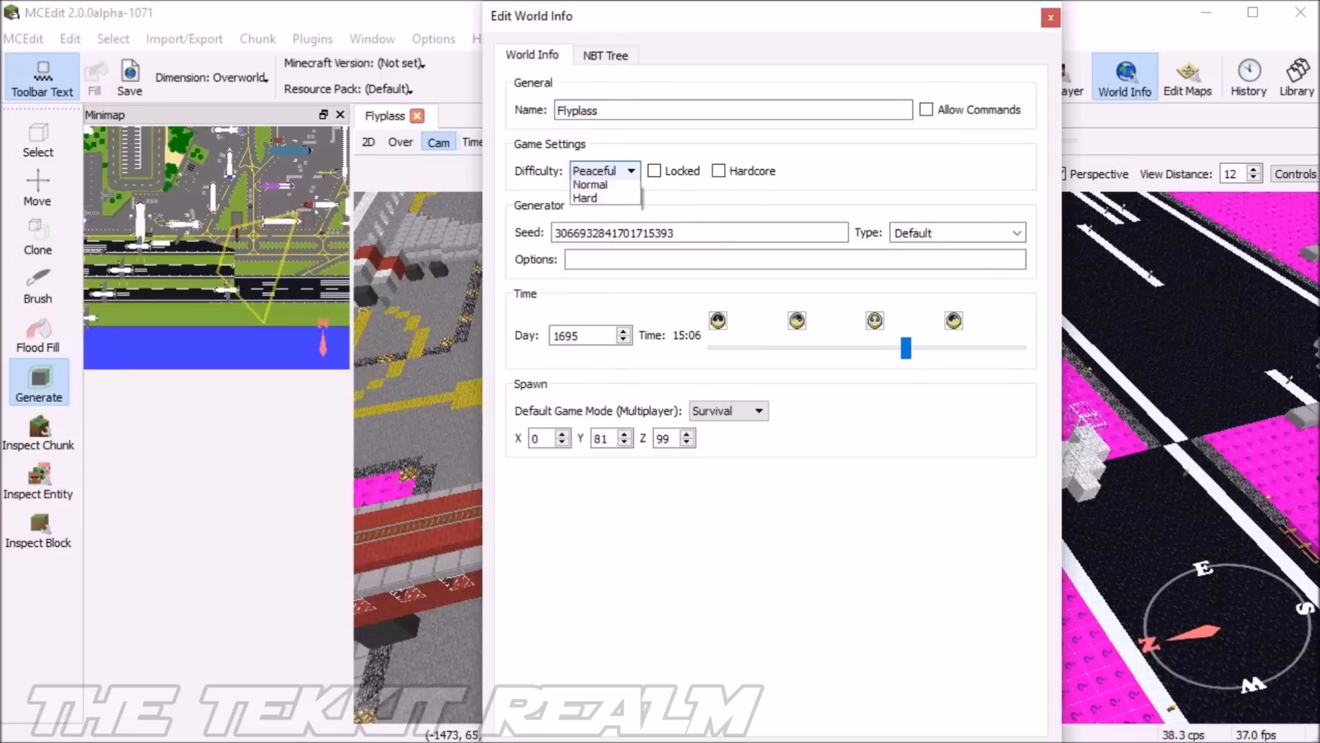
click(598, 170)
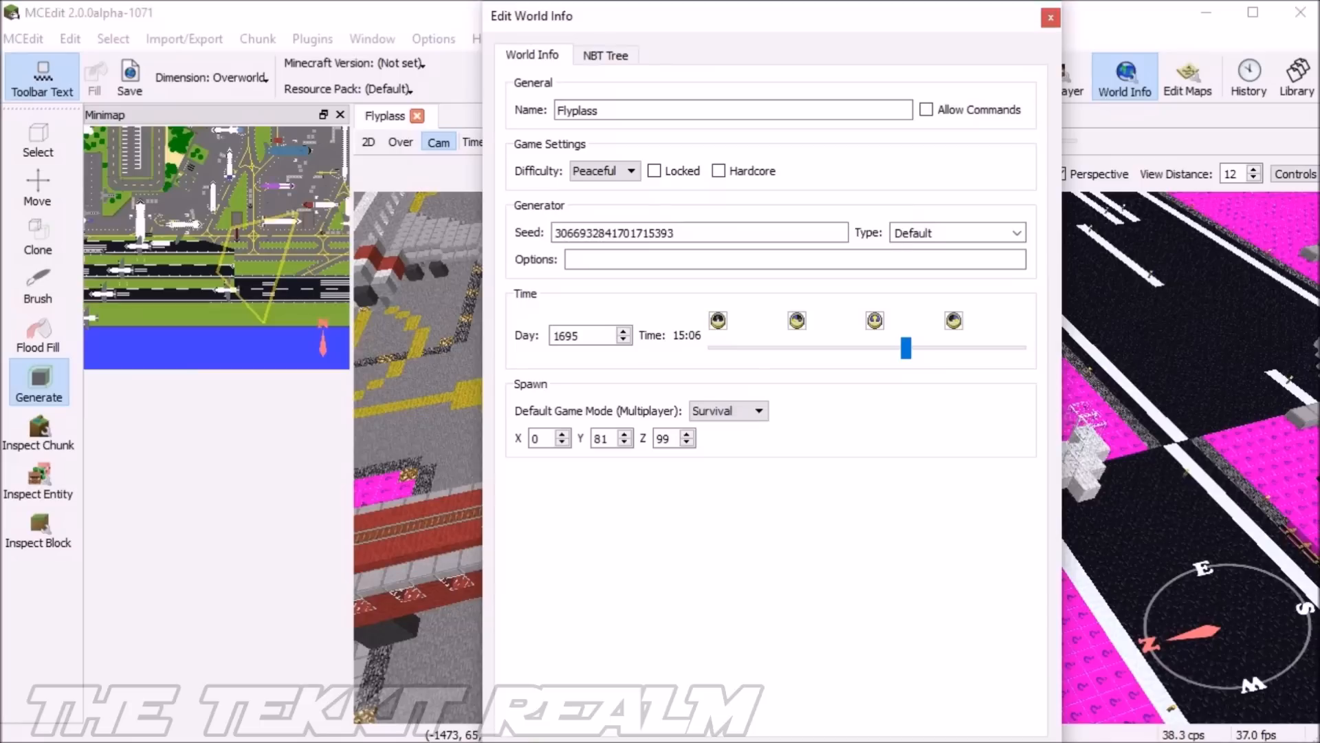
click(1049, 16)
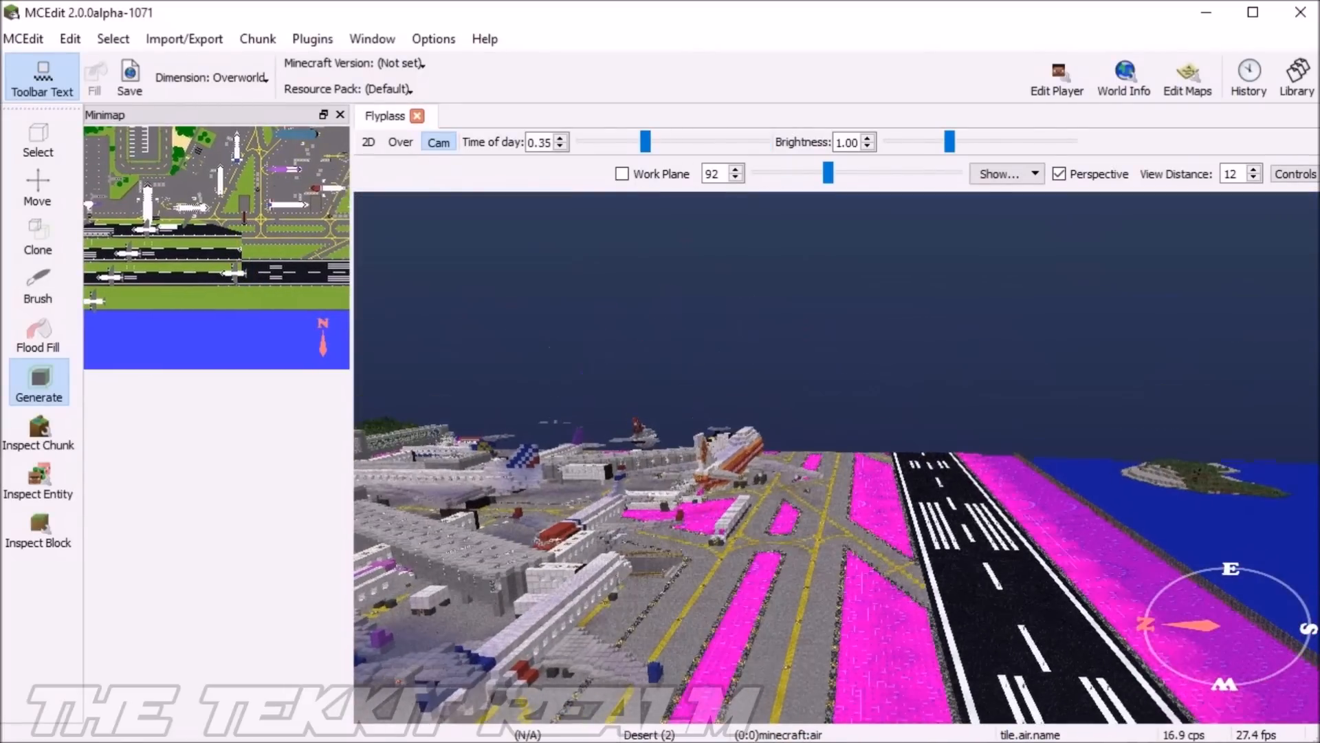
- Drag Time of day to night and Brightness to zero to darken the airport scene
drag(645, 140, 579, 140)
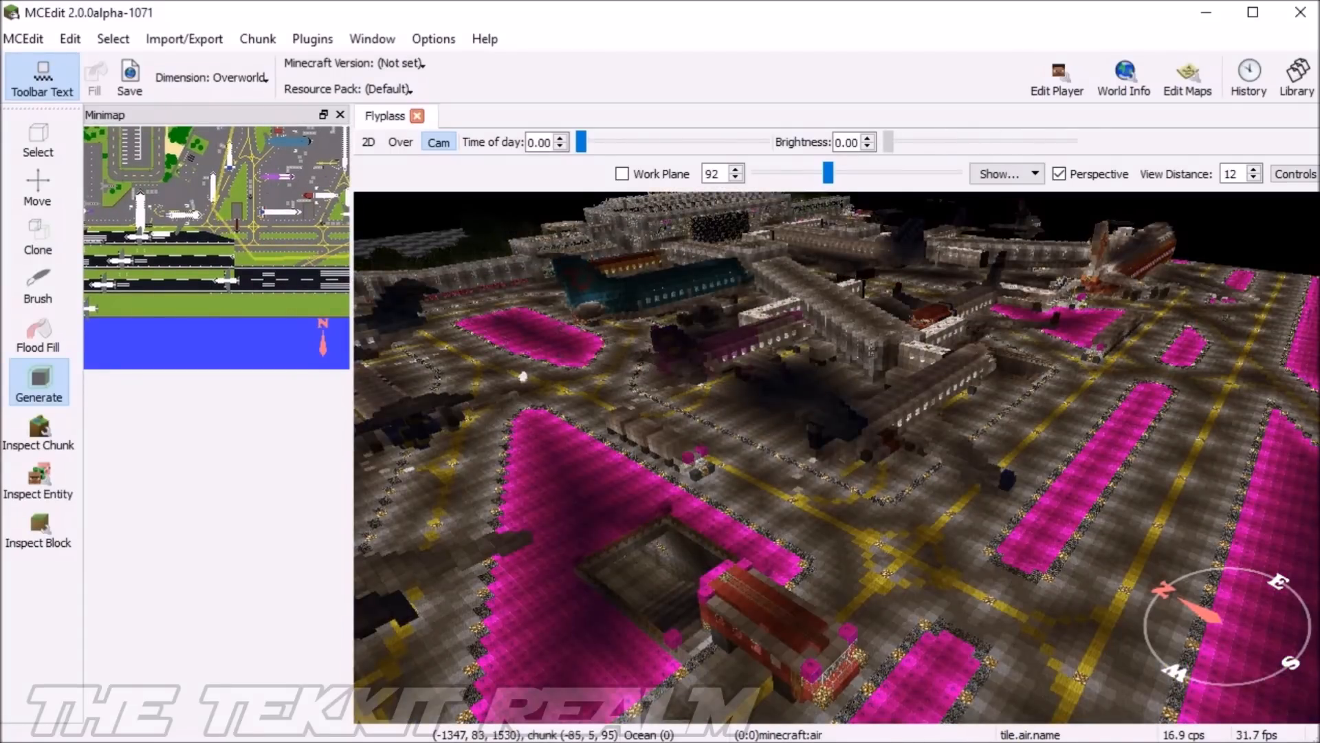
drag(905, 142, 1019, 142)
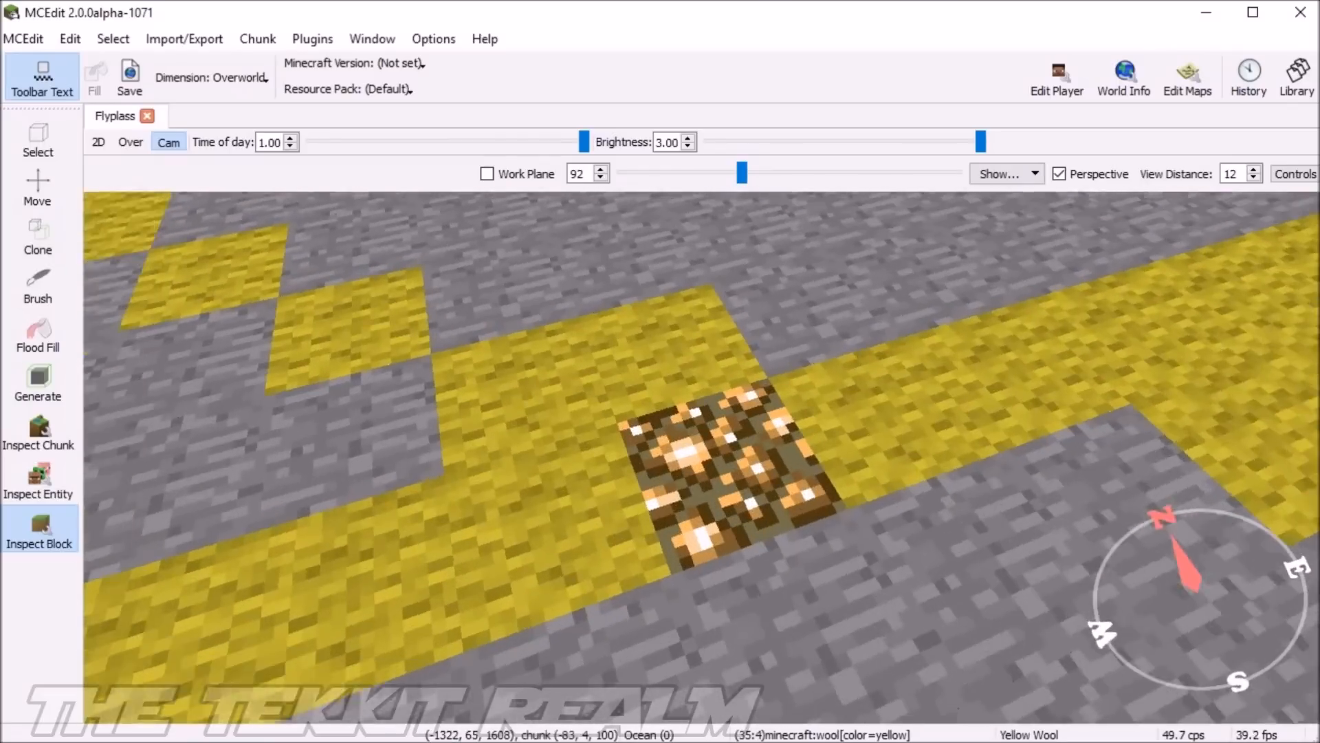
- Inspect a glowstone taxiway block, fly around the airport, then switch to the 2D side view
click(725, 472)
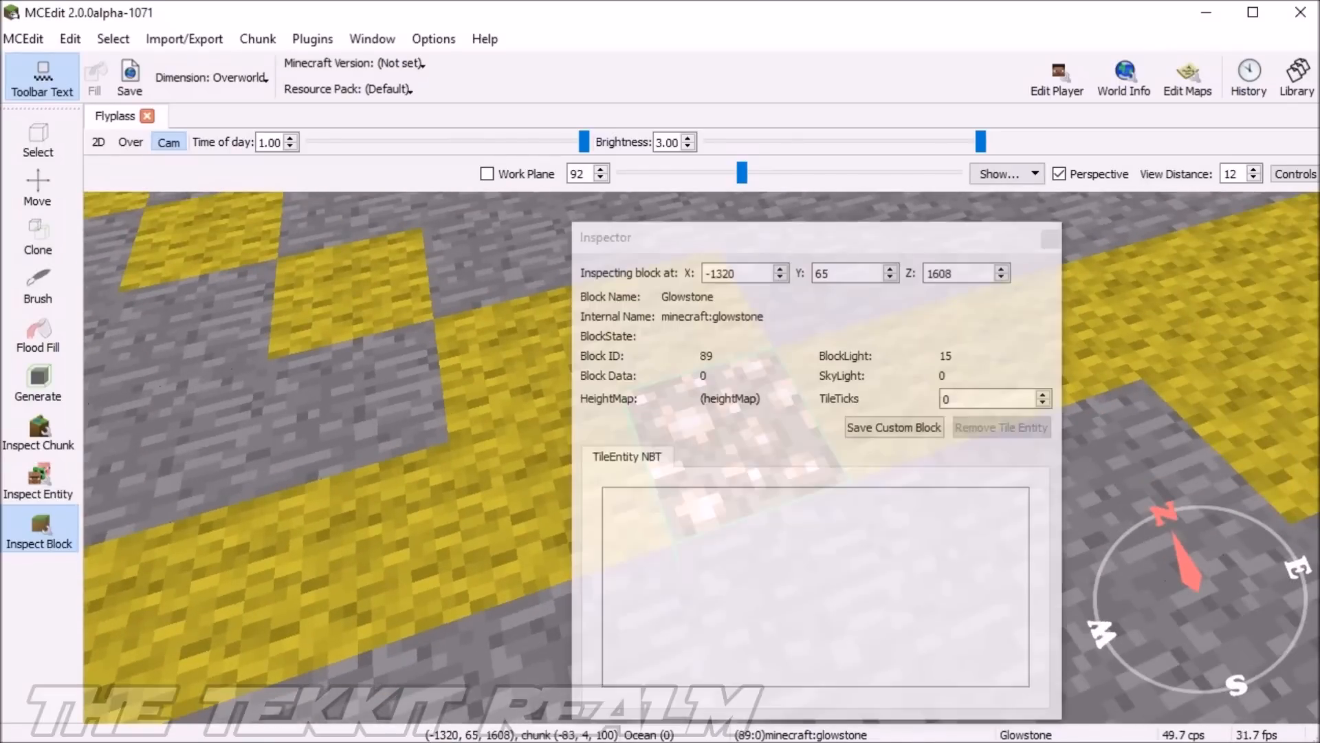
drag(605, 236, 920, 216)
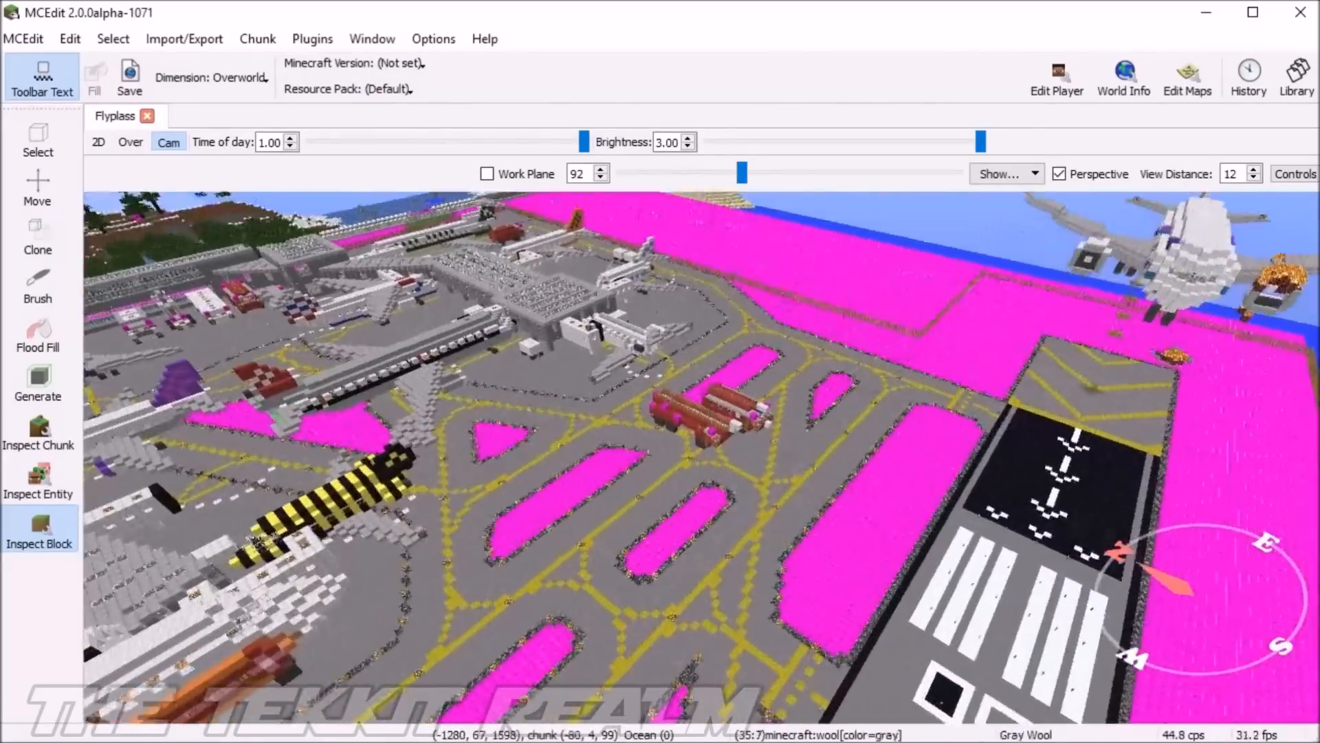
click(131, 141)
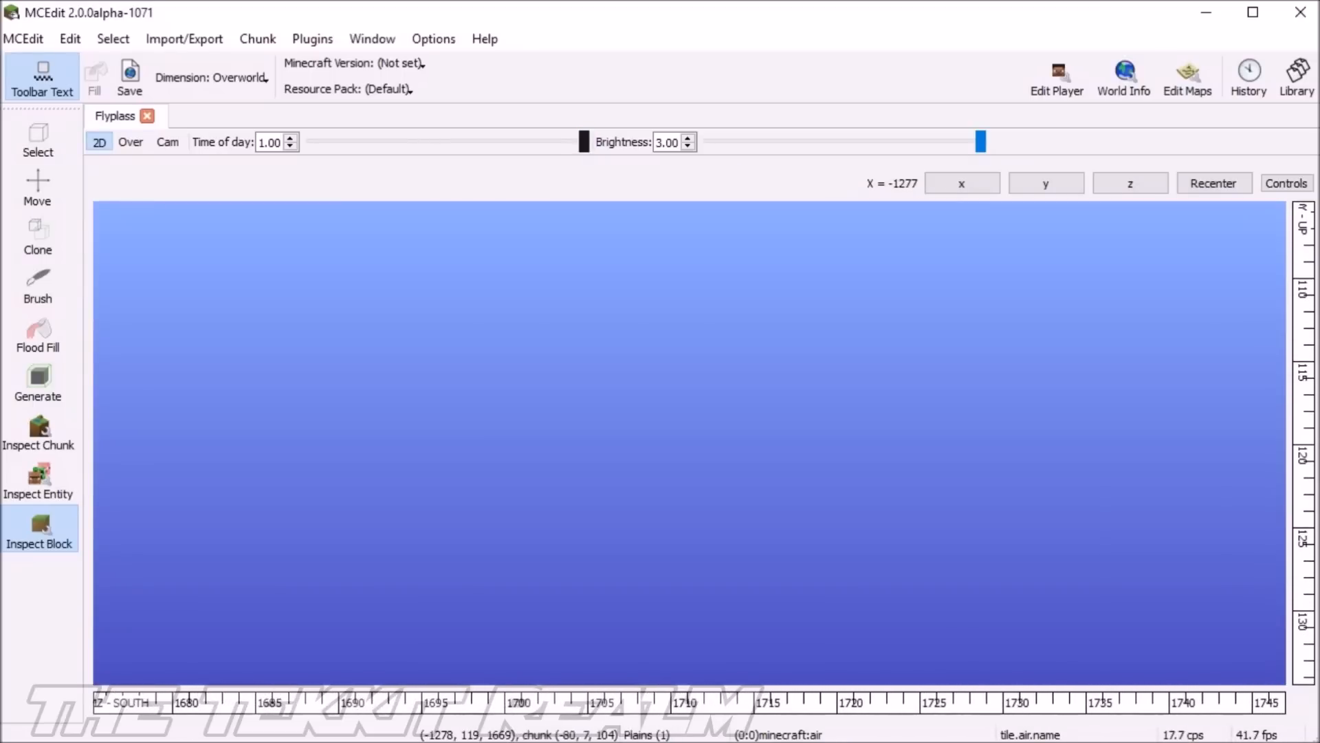
- Pan the 2D side view along the world, then switch to the overhead map of the island
drag(980, 142, 583, 142)
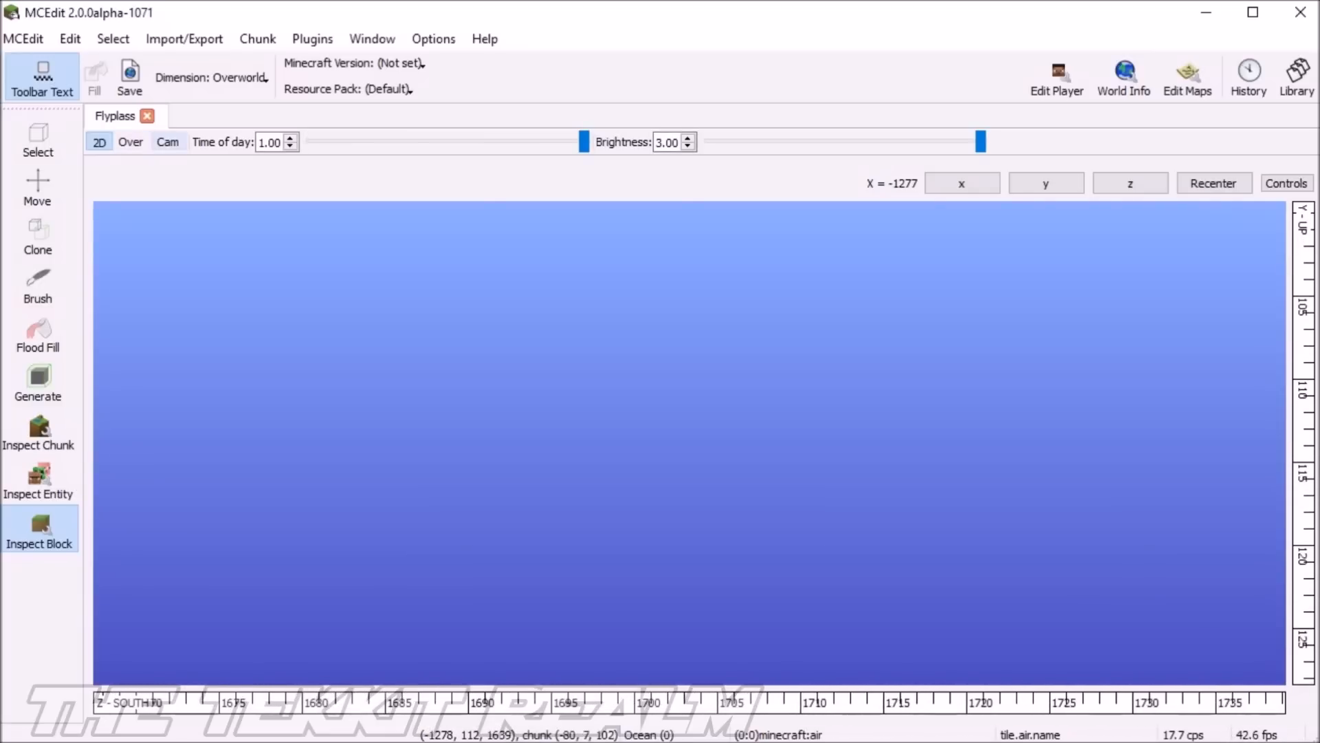
click(131, 141)
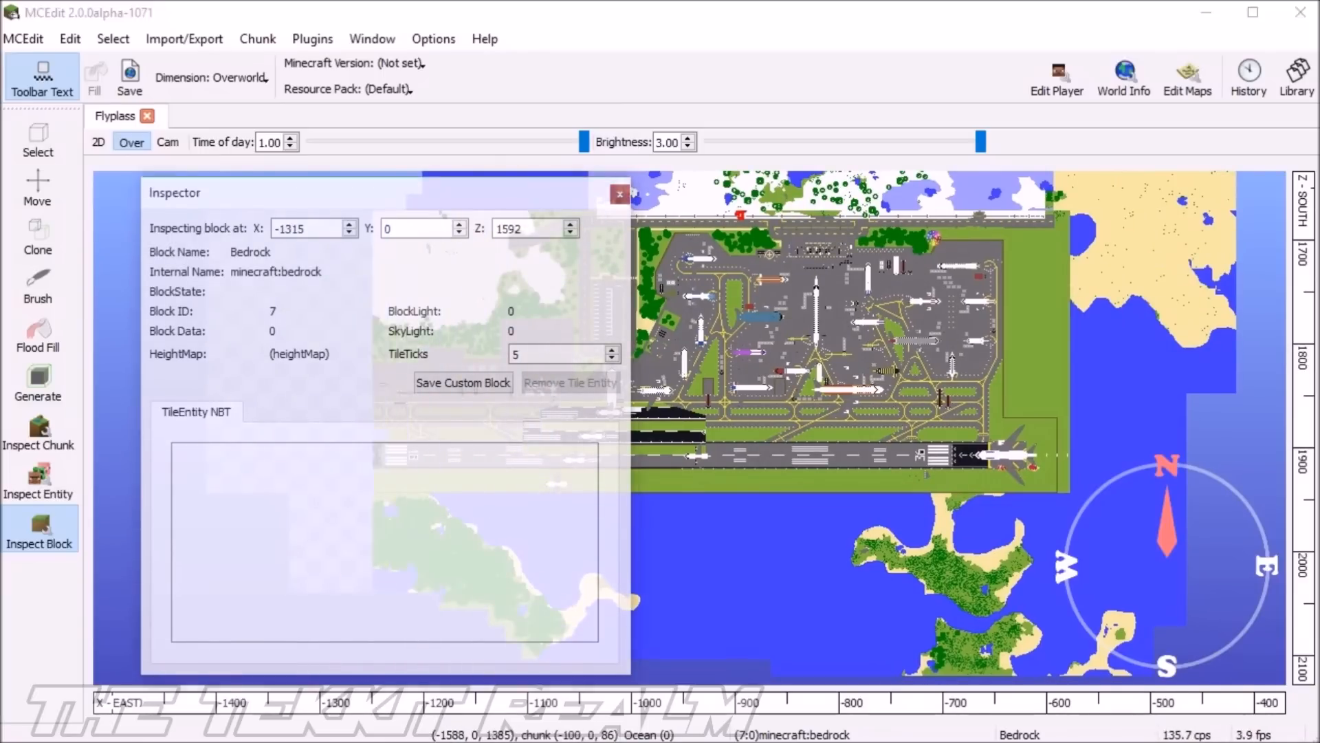
click(619, 194)
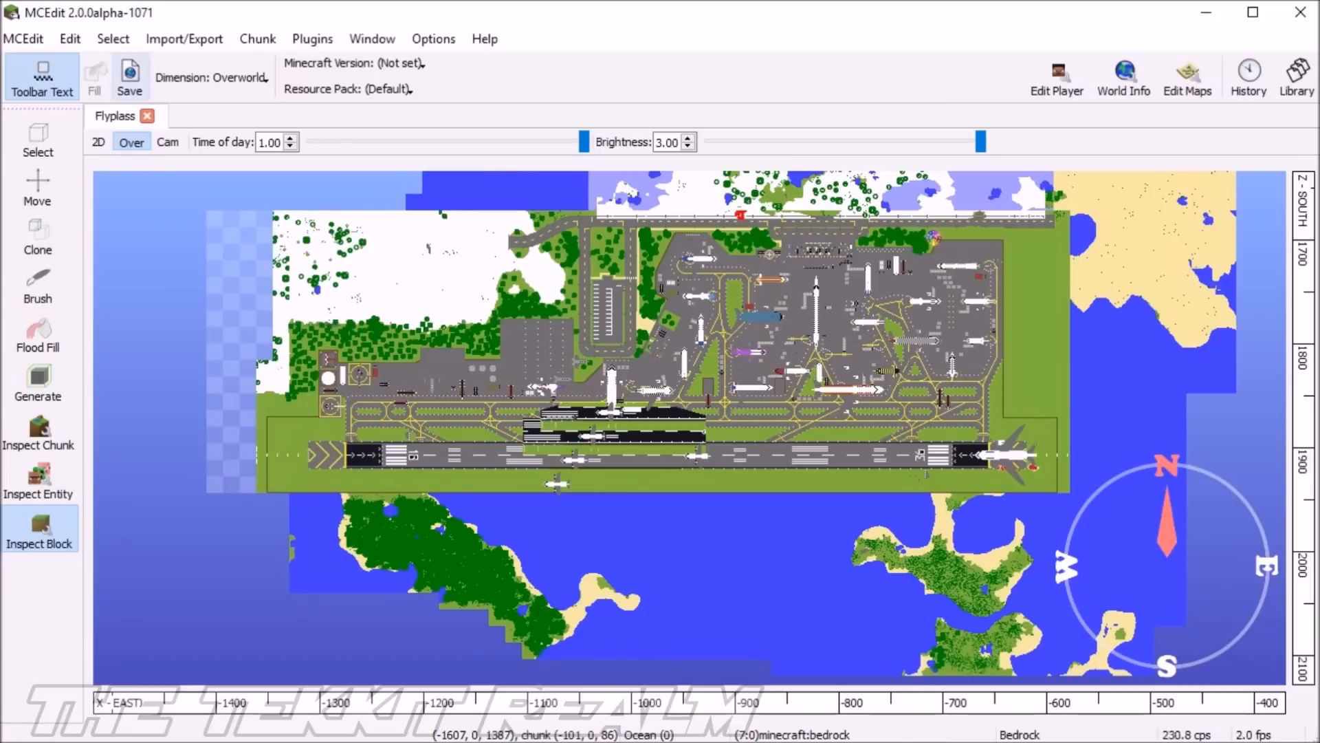
click(167, 141)
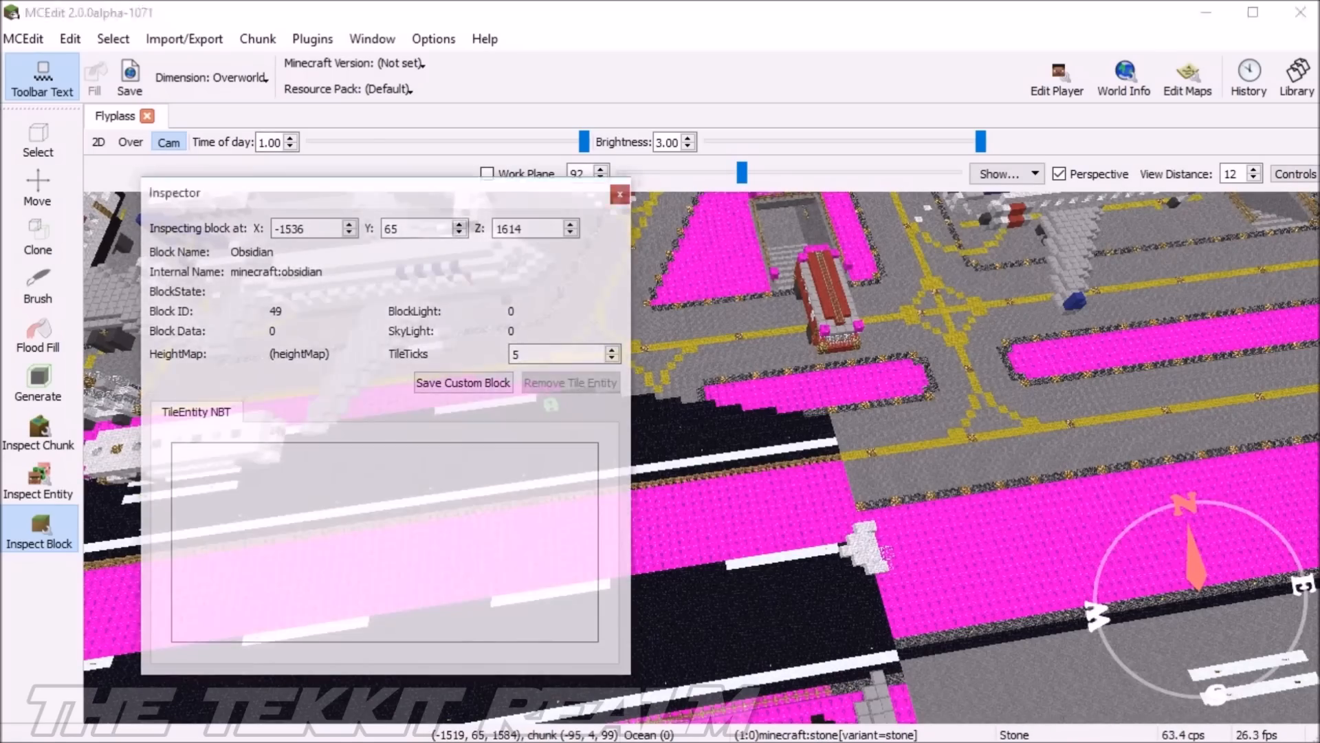
click(618, 194)
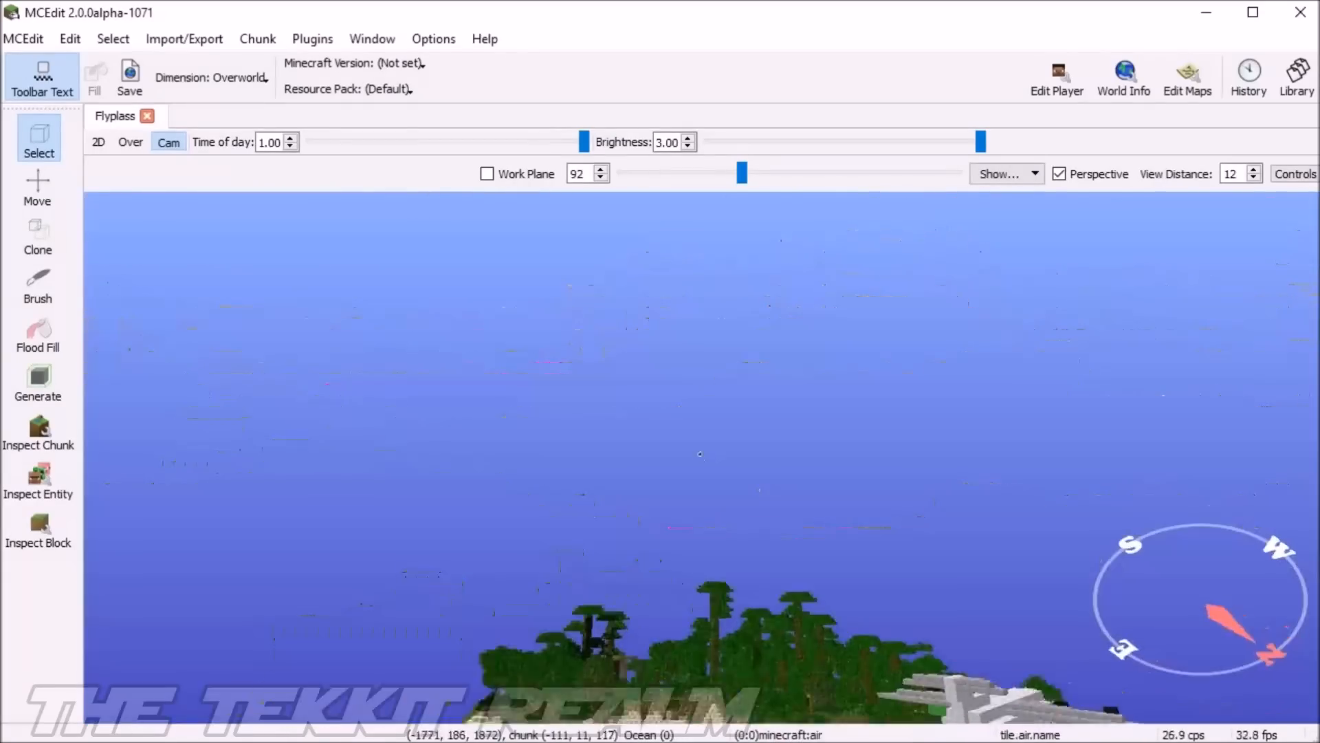
click(130, 142)
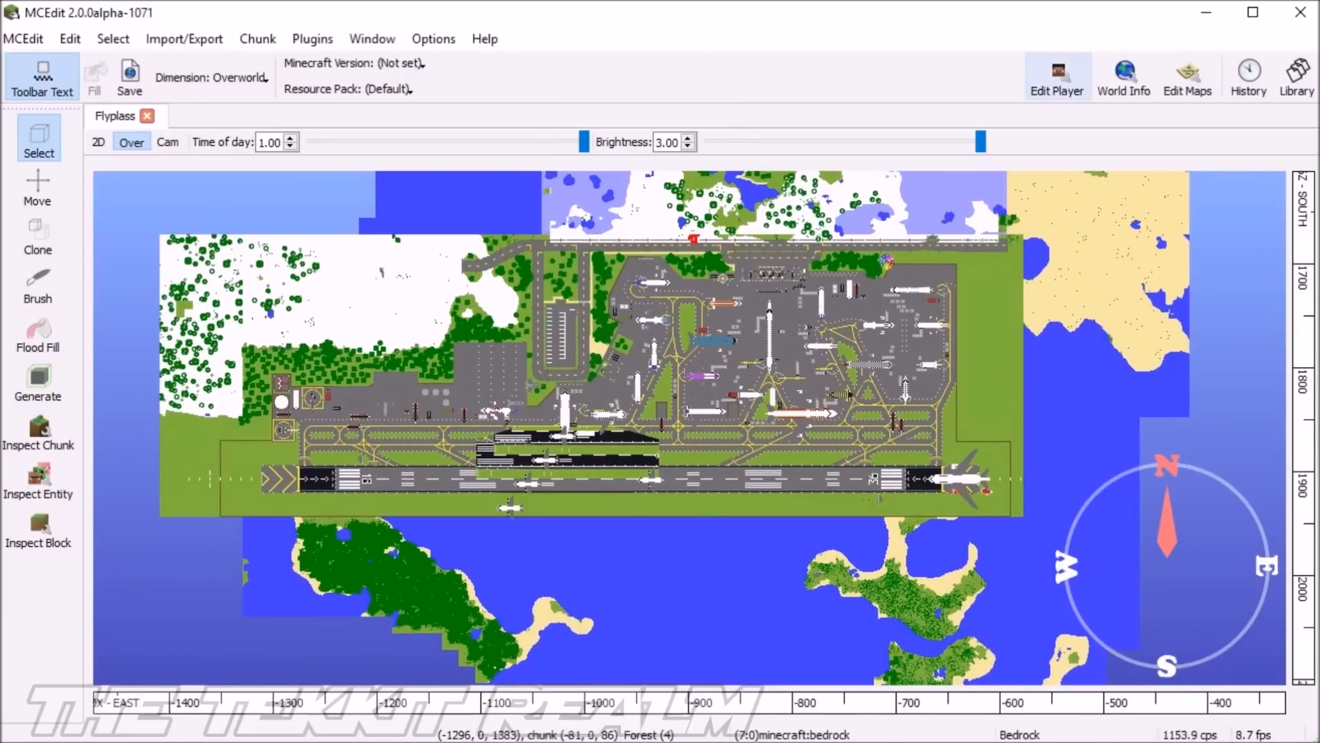
- Show the single-player character's properties in the player editor
click(1056, 77)
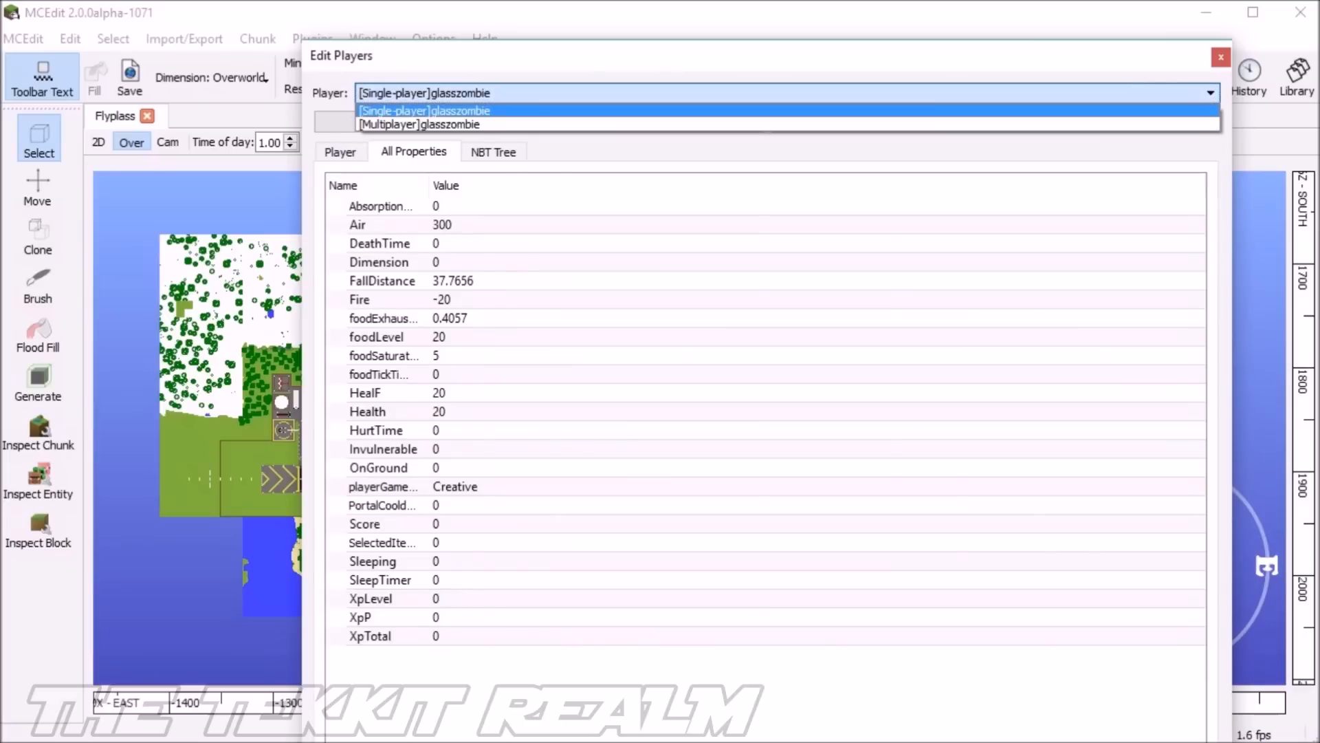
click(425, 110)
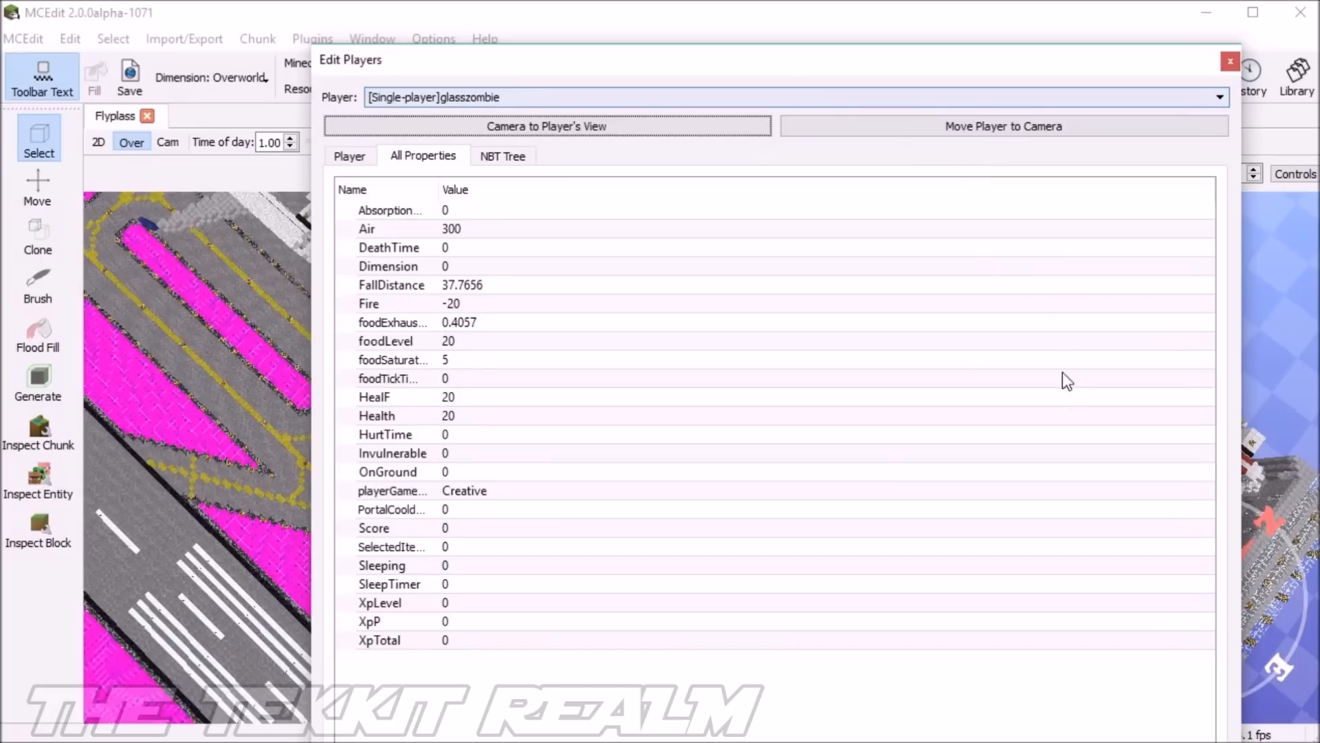
mouse_move(1230, 60)
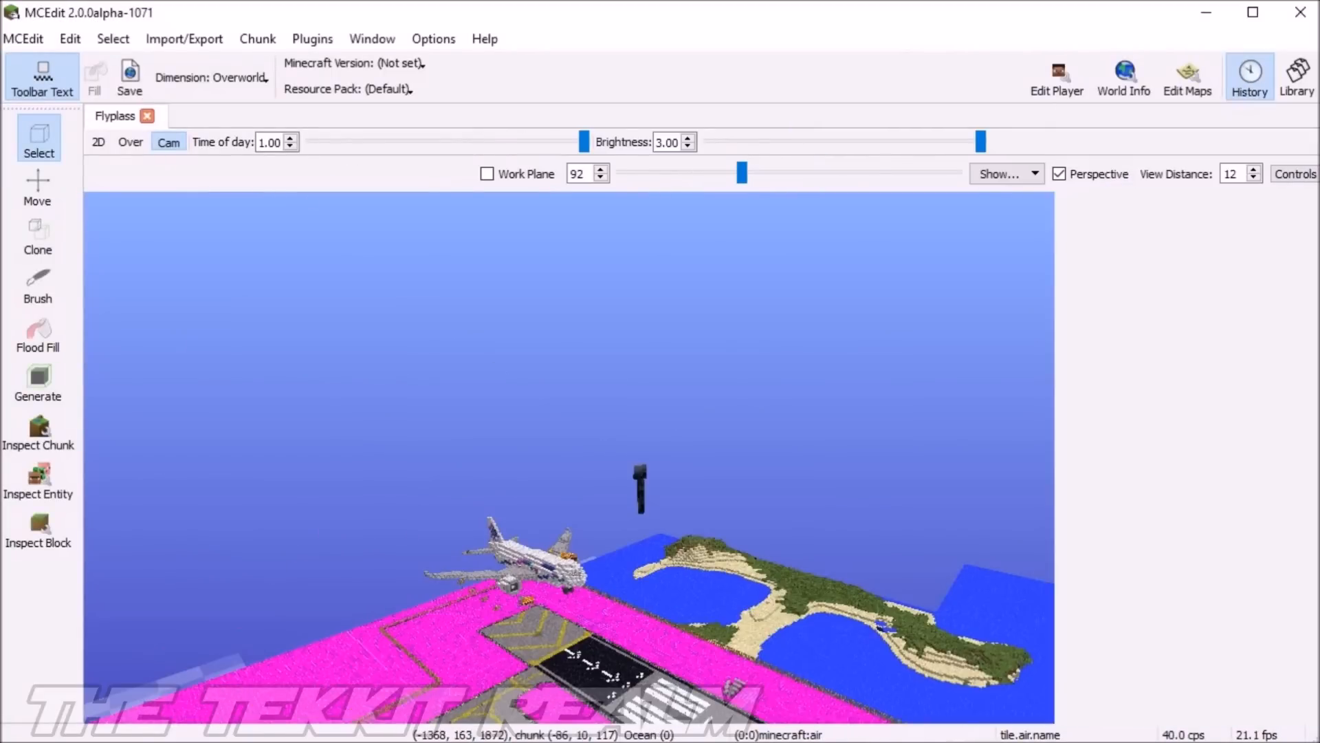
- Review the edit History, Dimension list and Edit menu, then fly over the terminals and parked airliners
click(1249, 77)
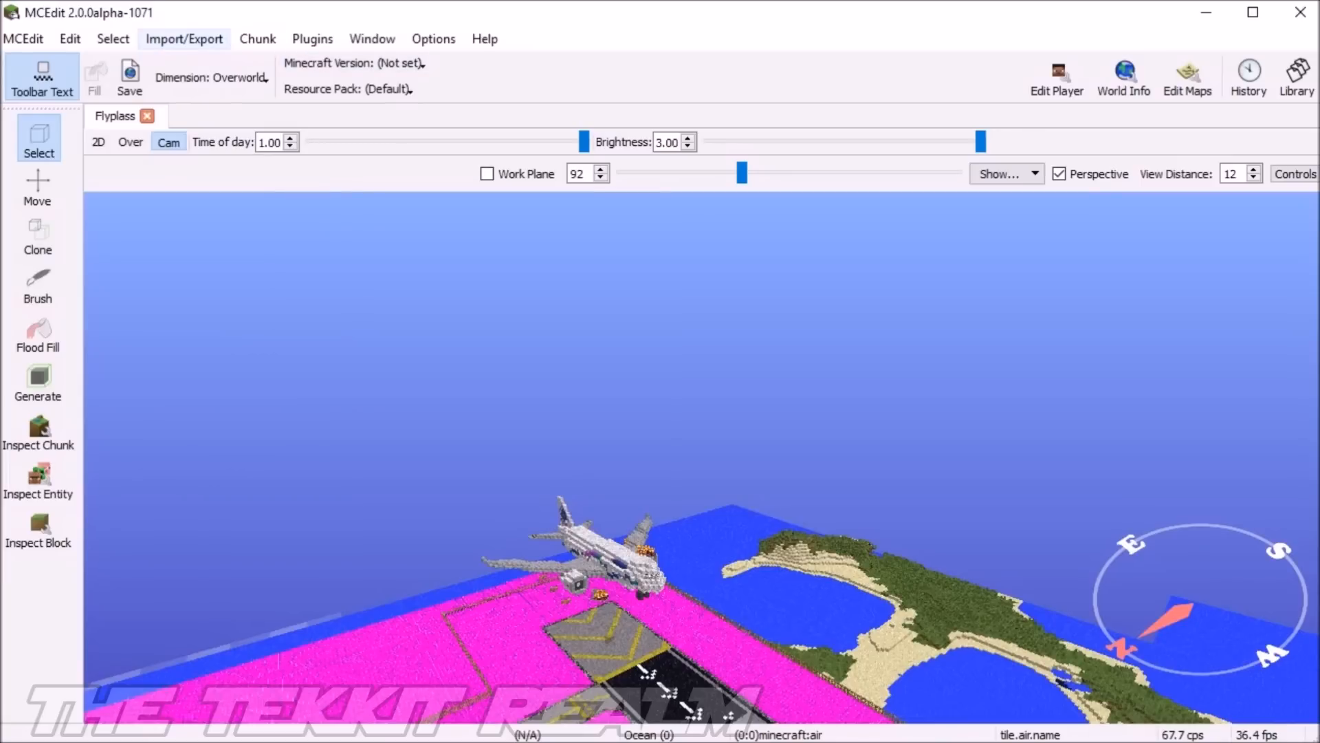
mouse_move(109, 411)
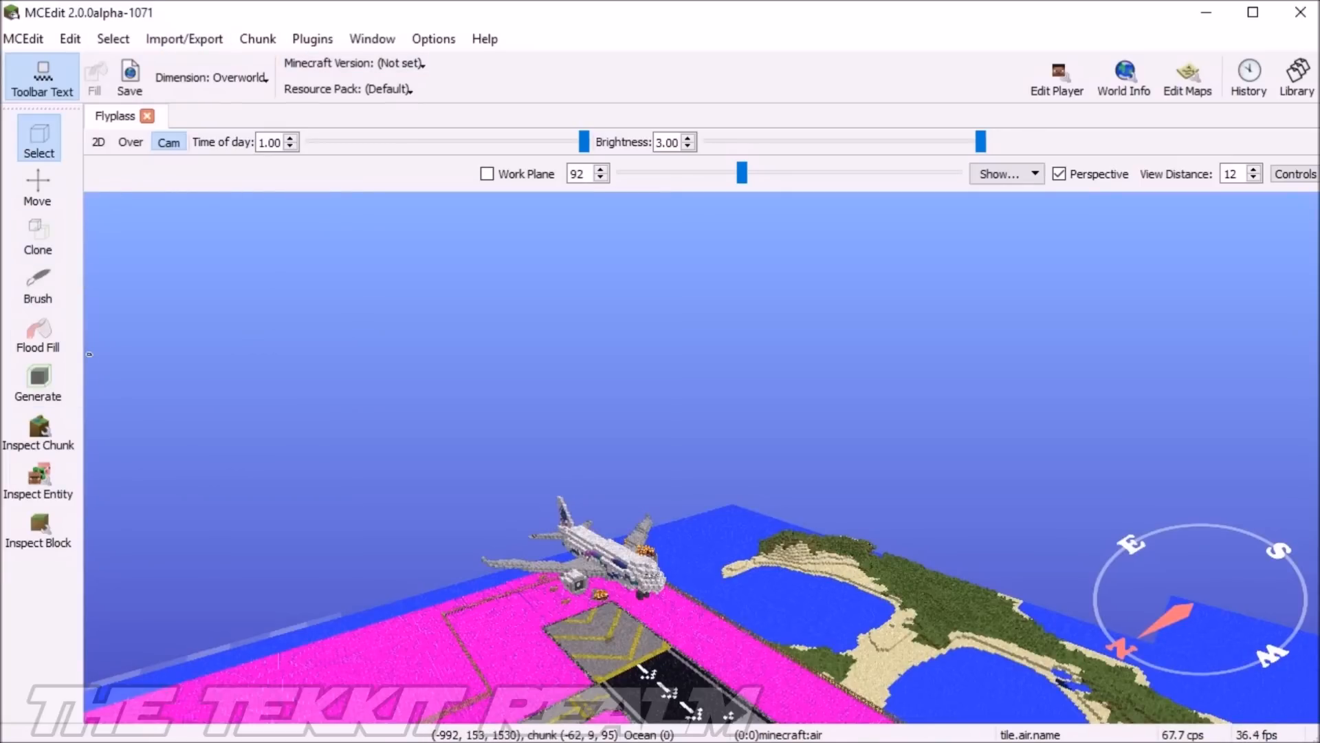
click(210, 77)
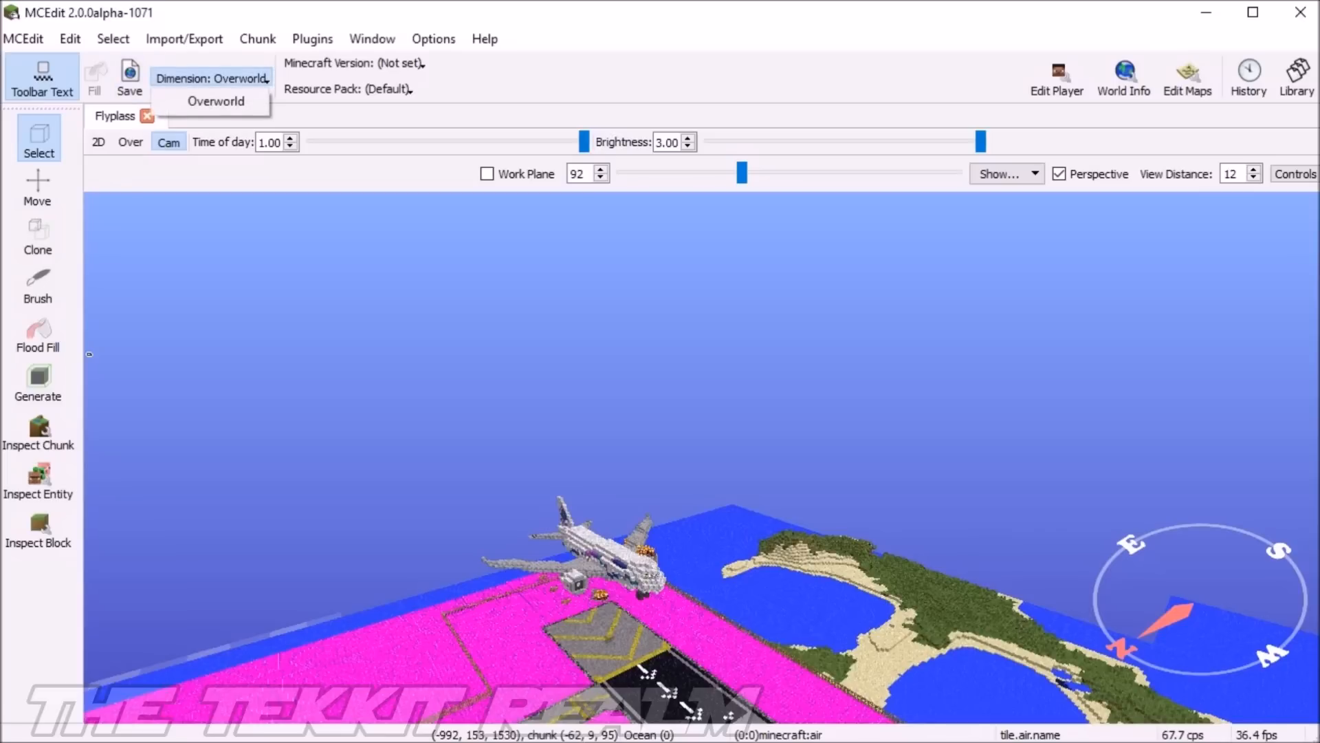
click(216, 100)
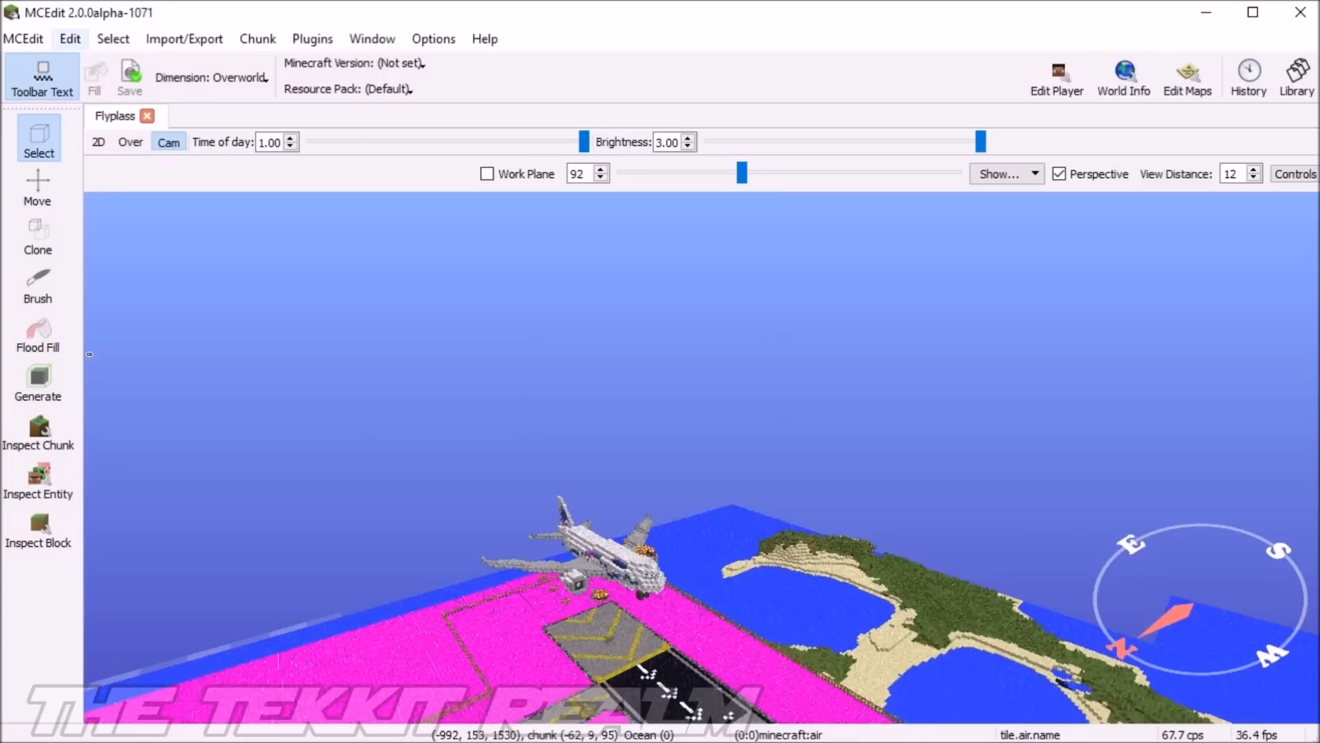
click(70, 39)
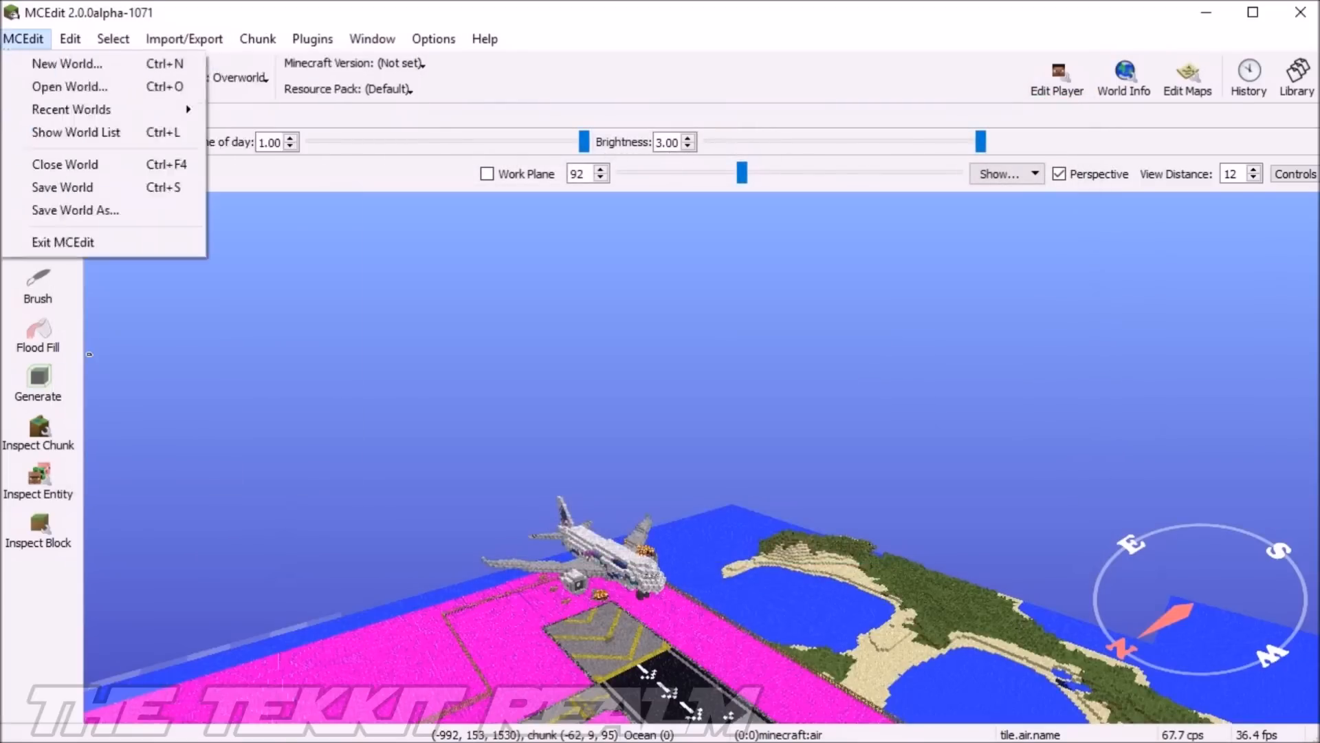
click(70, 39)
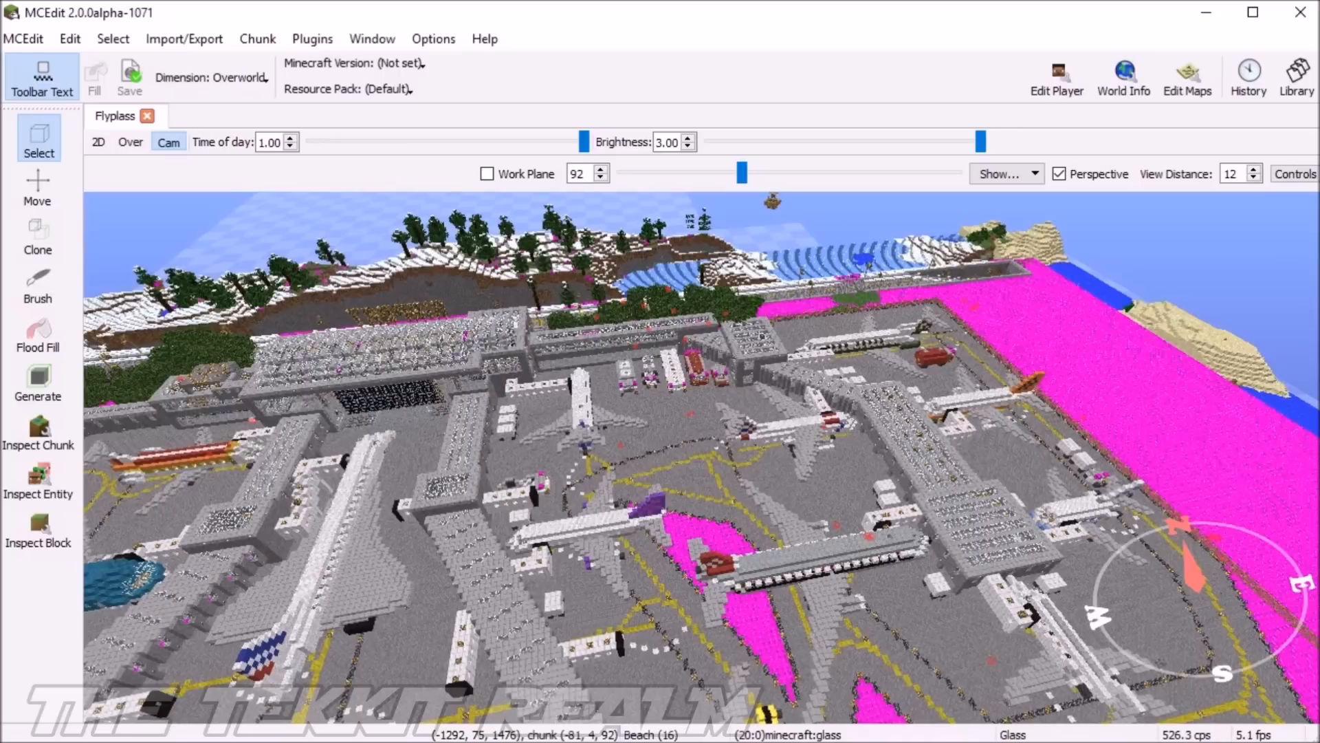
- Inspect and remove two bats in the cave, one hovering and one near the red blocks
click(38, 484)
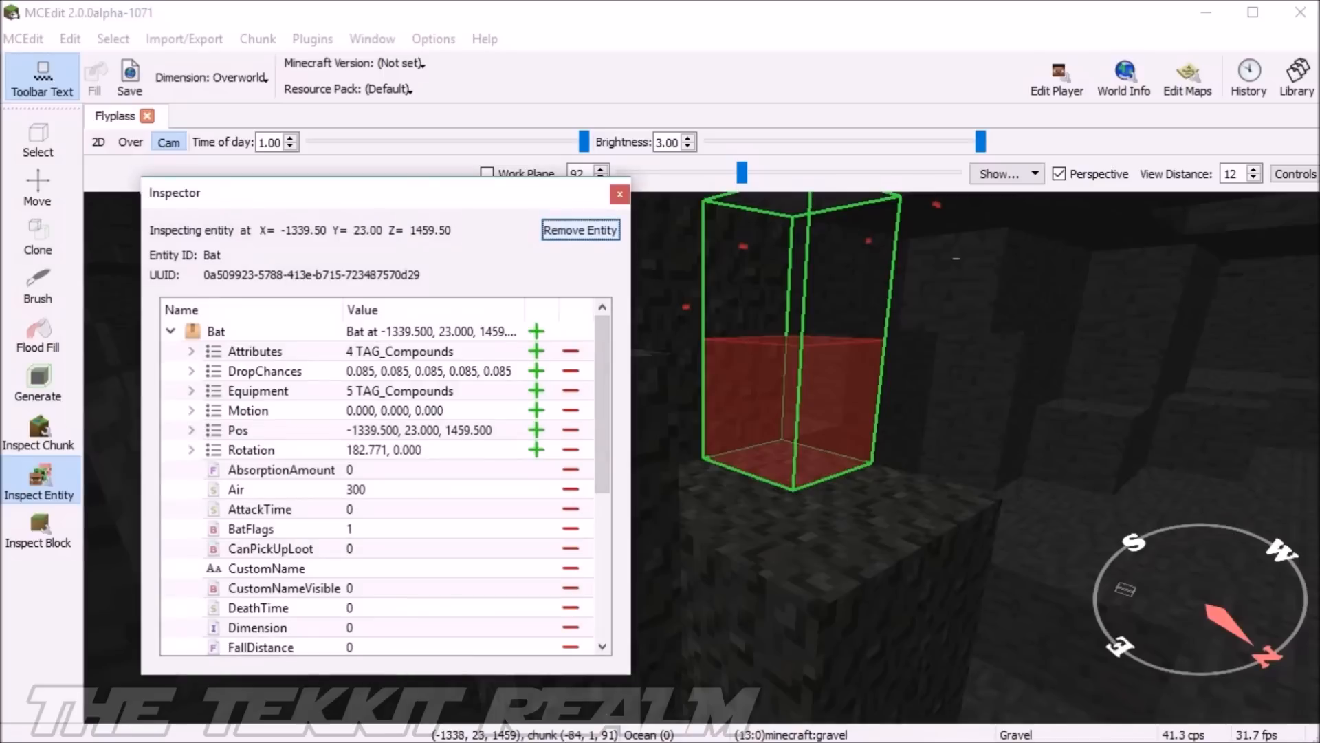
click(619, 194)
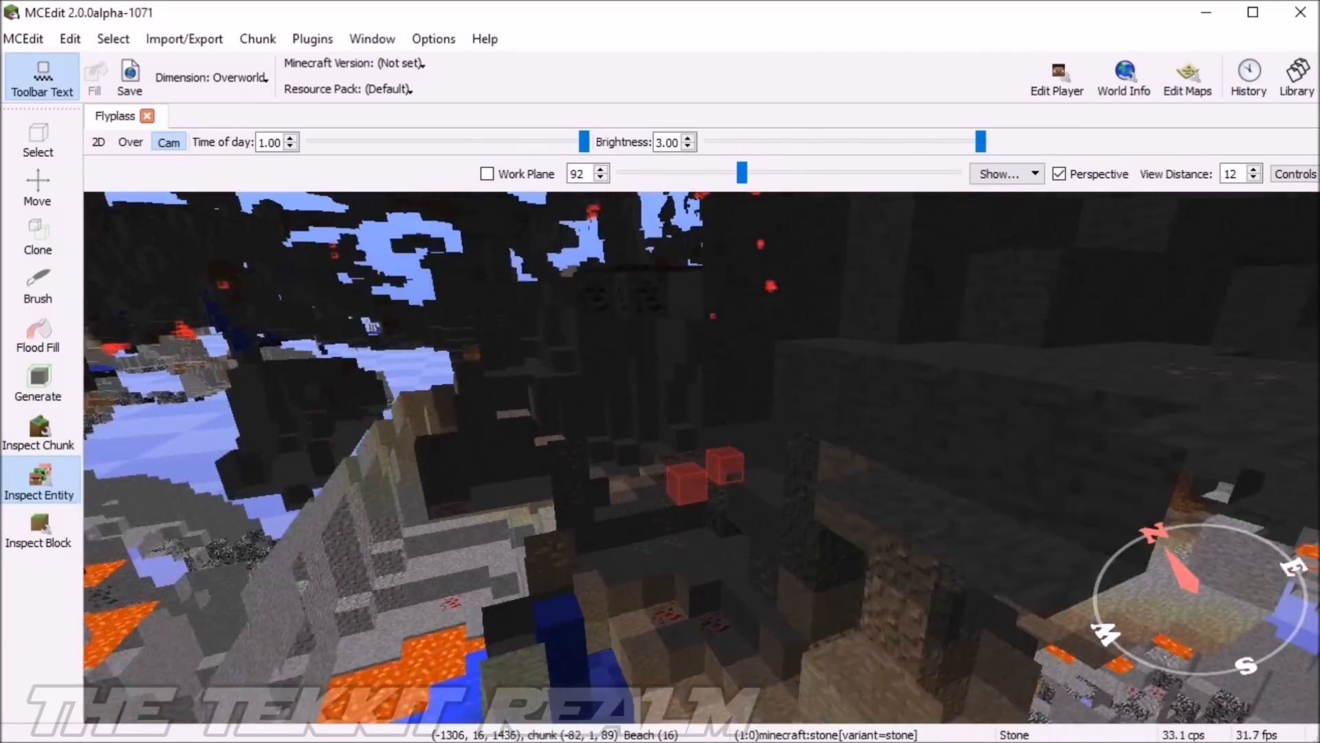
click(707, 468)
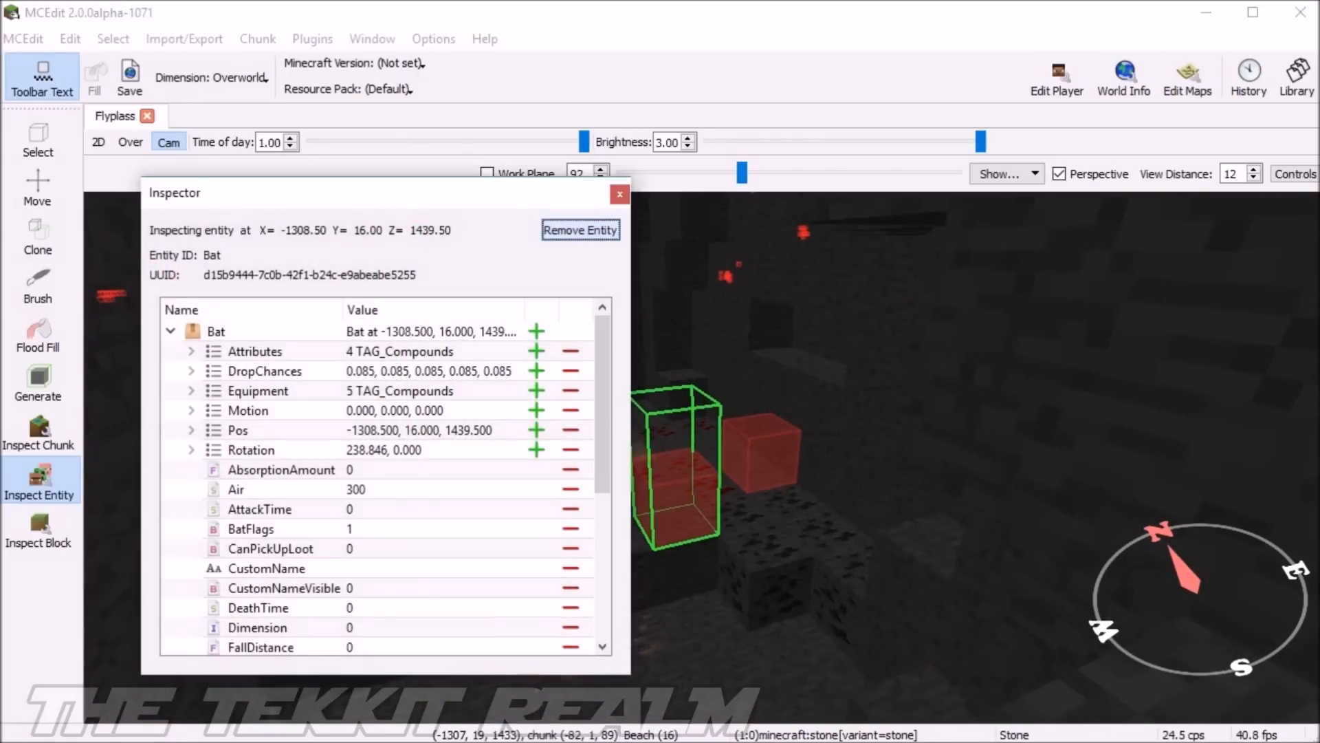
click(620, 194)
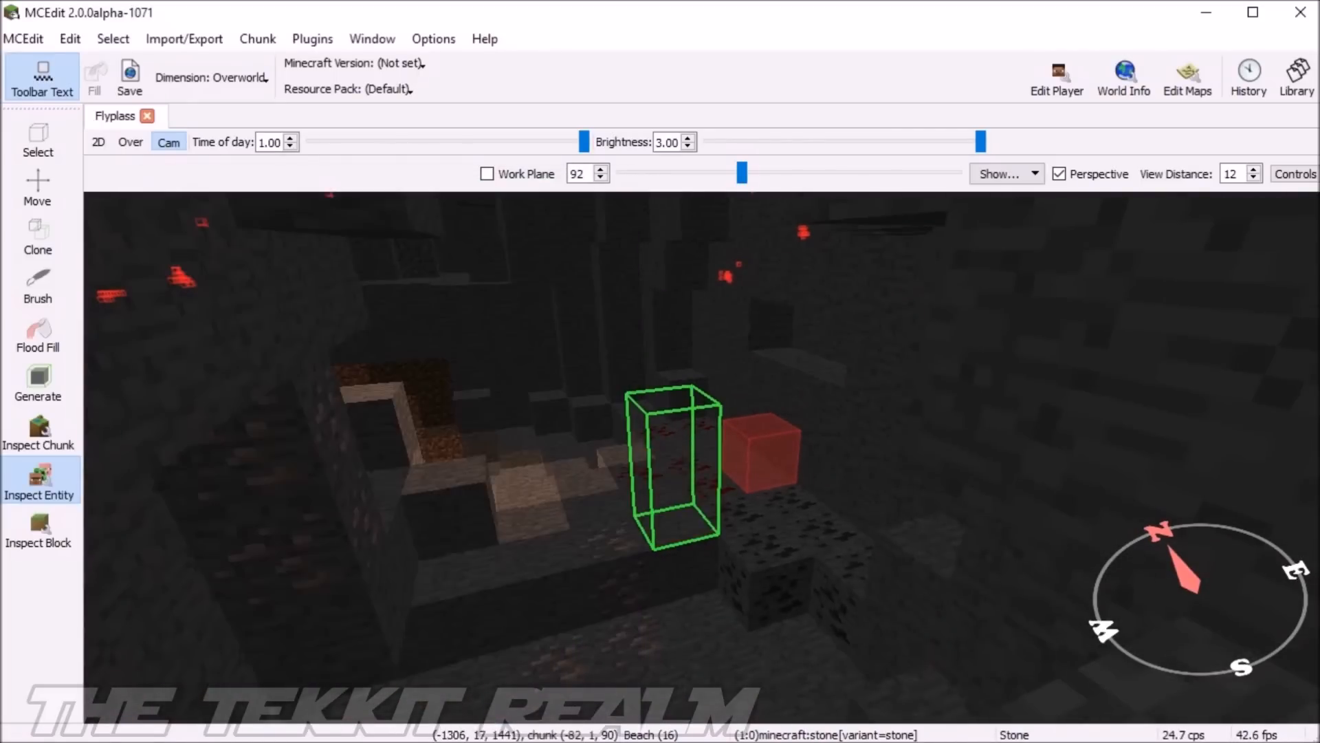